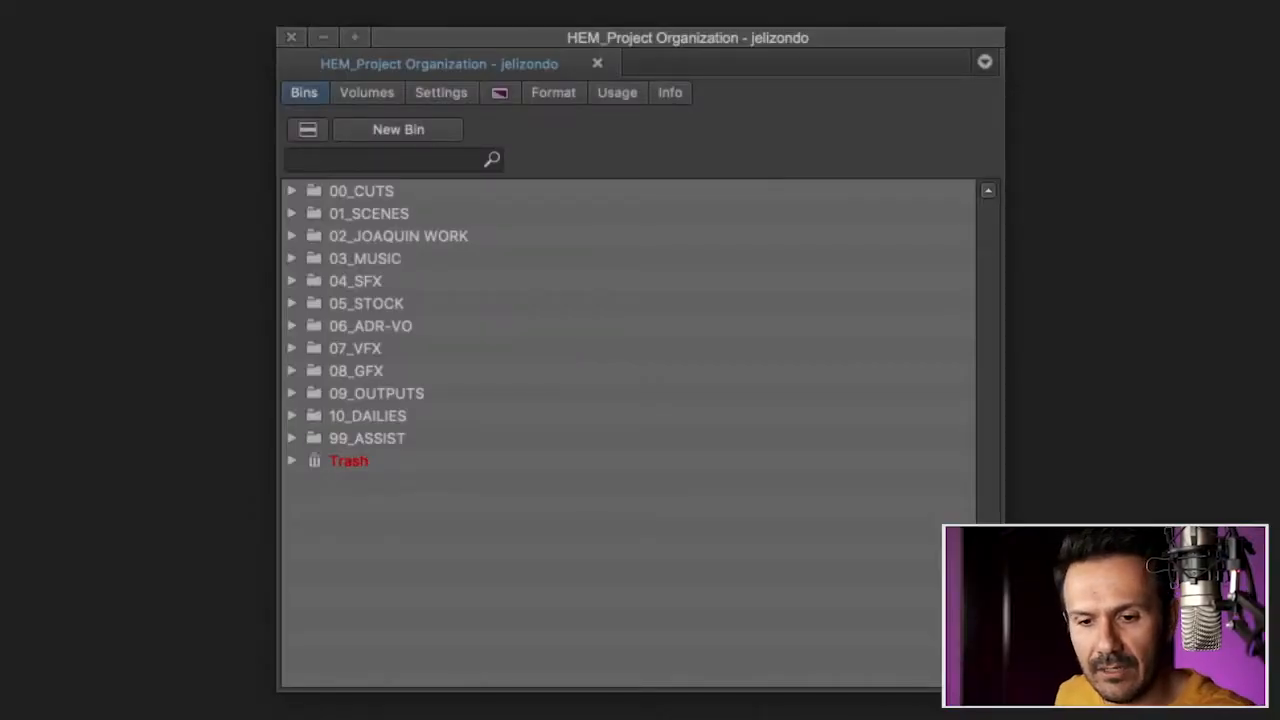
# Step: Review the top-level folders 00_CUTS, 04_SFX, 07_VFX and 10_DAILIES, returning to 00_CUTS
pyautogui.click(360, 192)
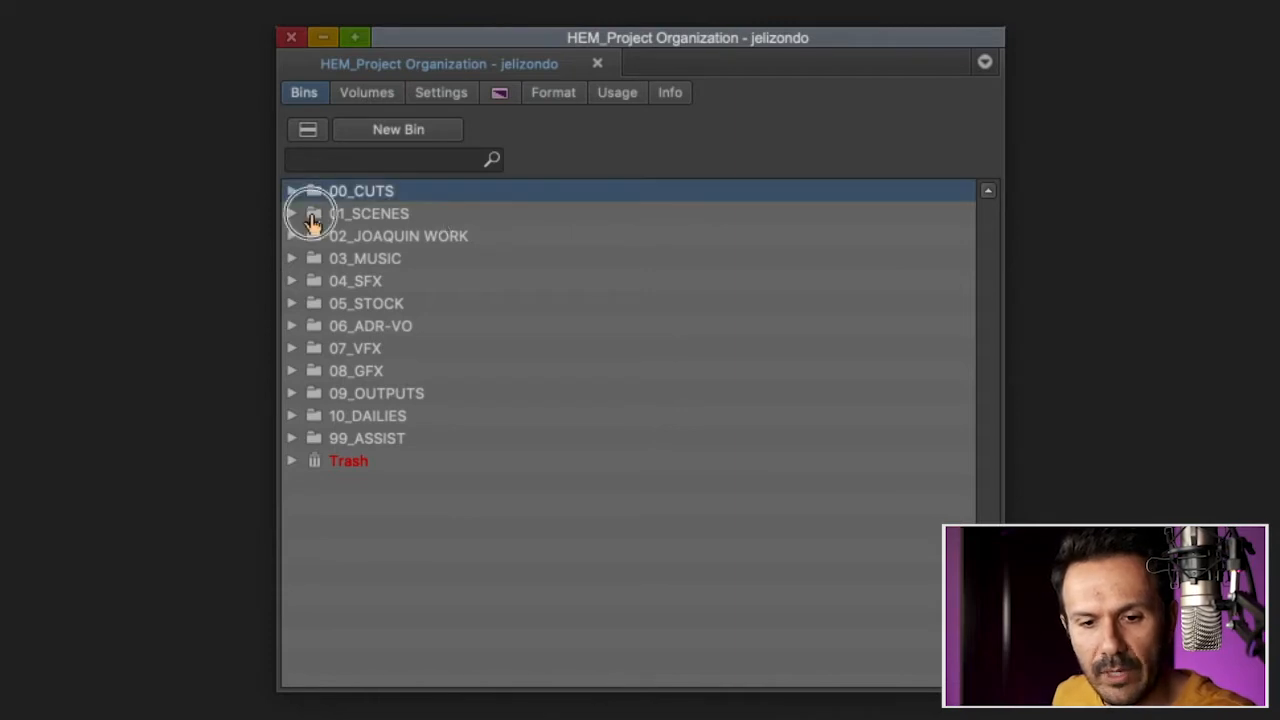
pyautogui.click(356, 280)
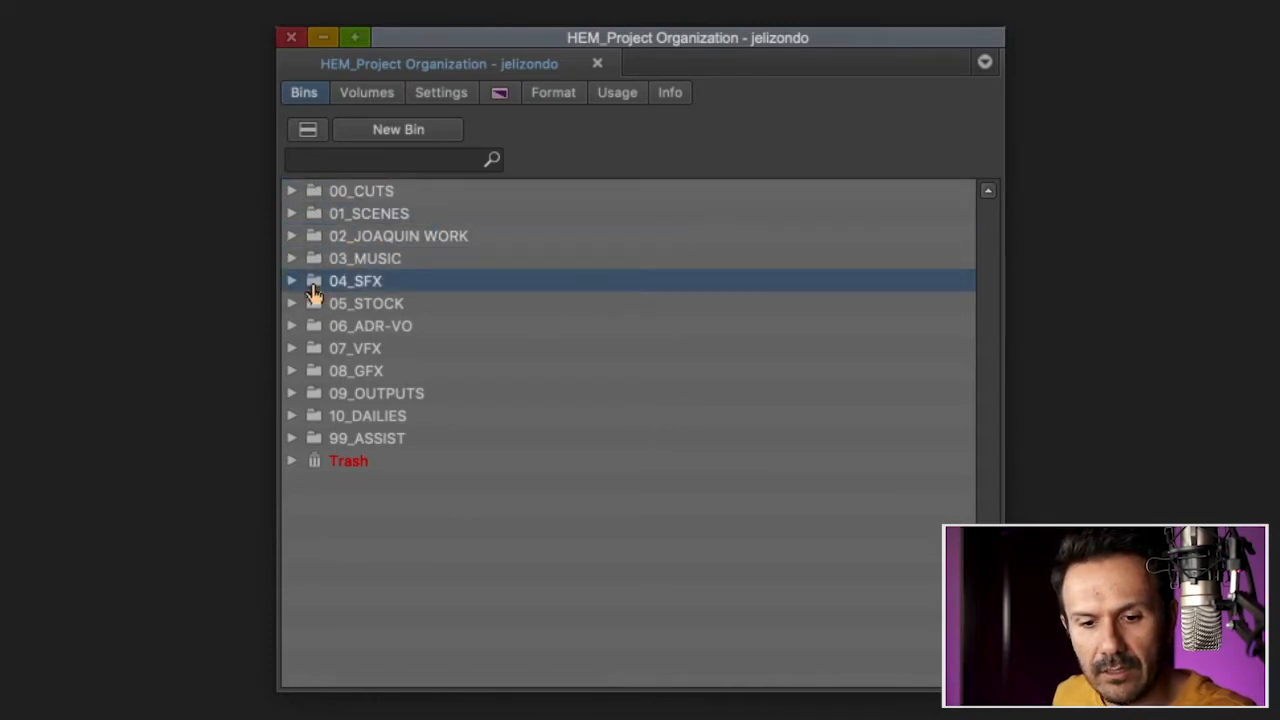
pyautogui.click(356, 348)
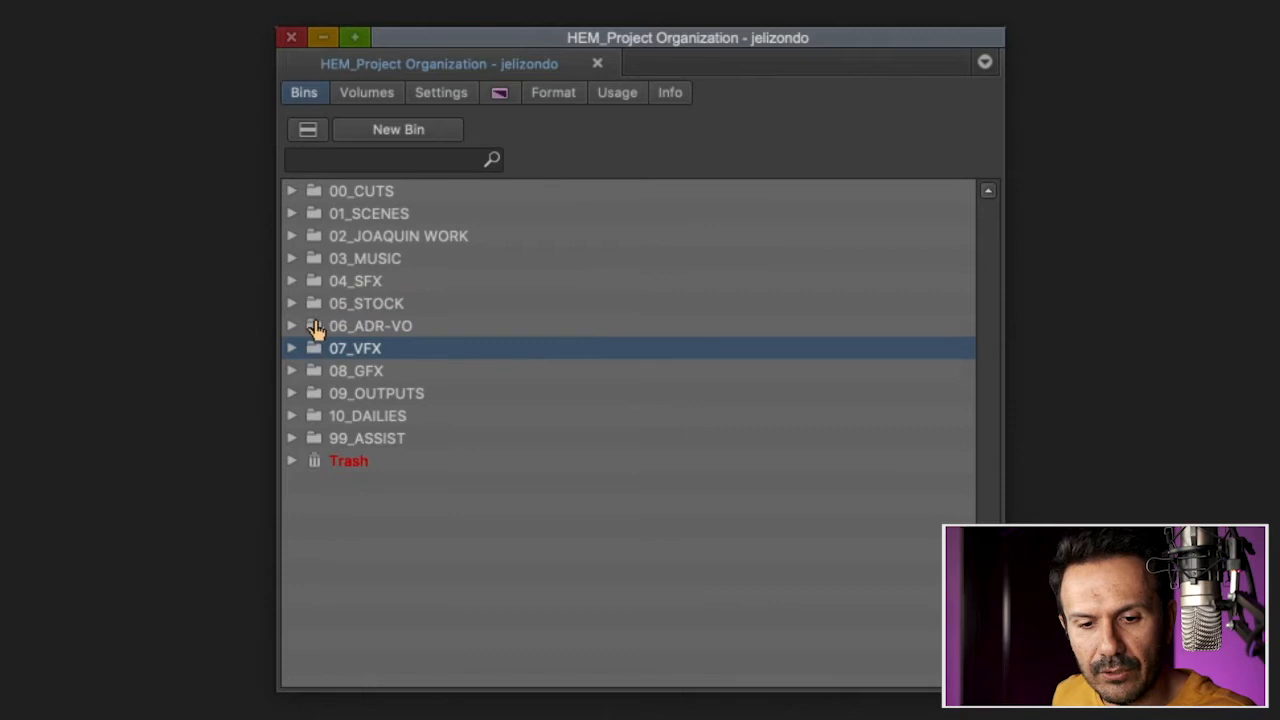
pyautogui.click(368, 414)
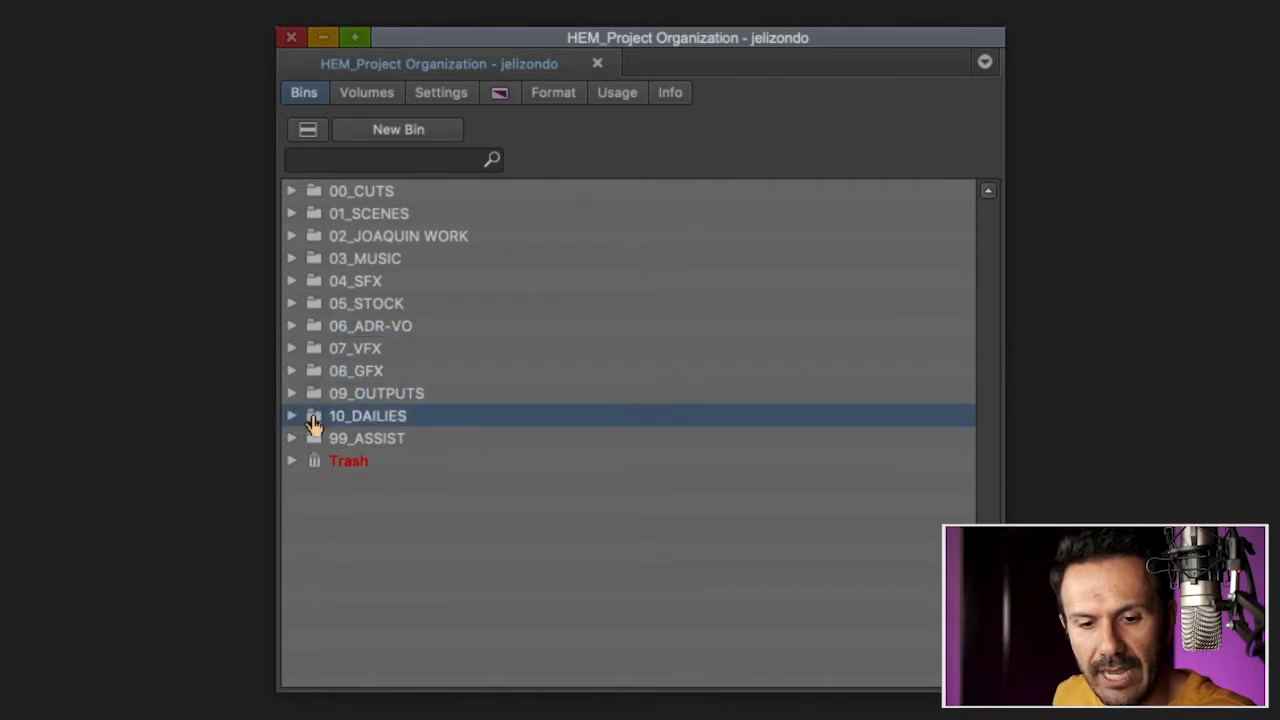
pyautogui.click(360, 190)
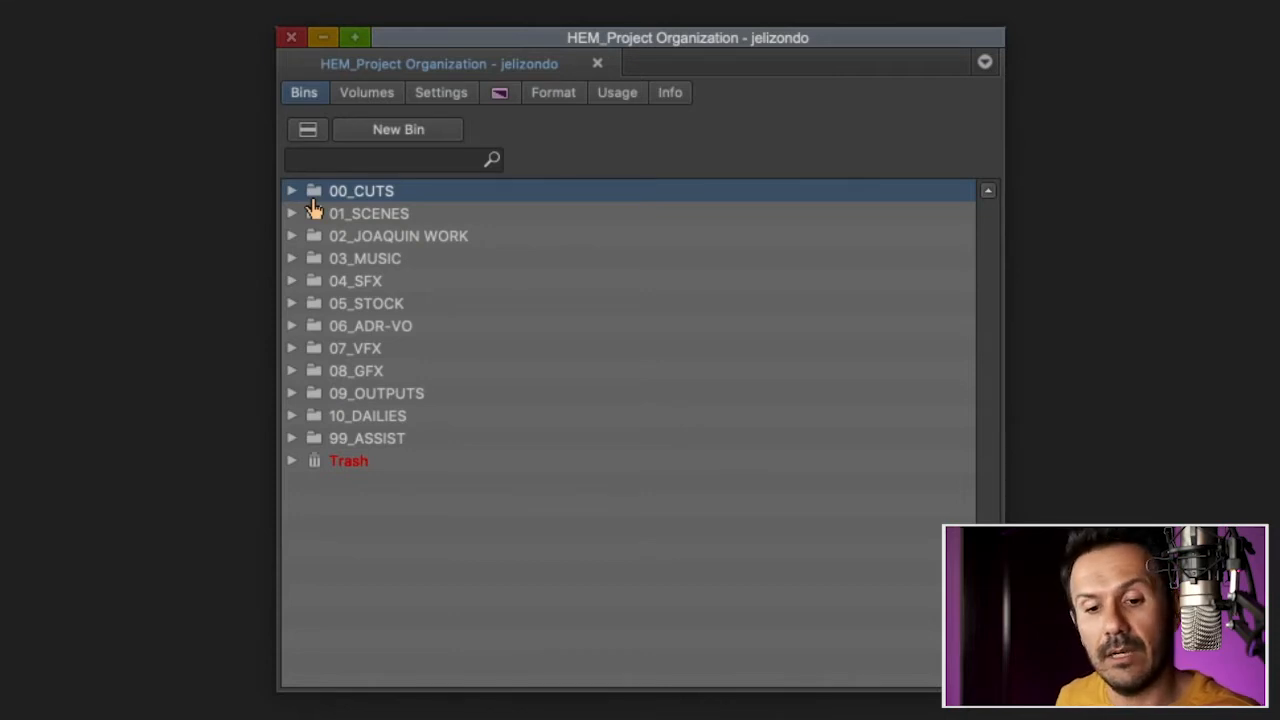
# Step: Expand 00_CUTS and step through its Editor's, Director's, Network and Lock Cut subfolders
pyautogui.click(292, 190)
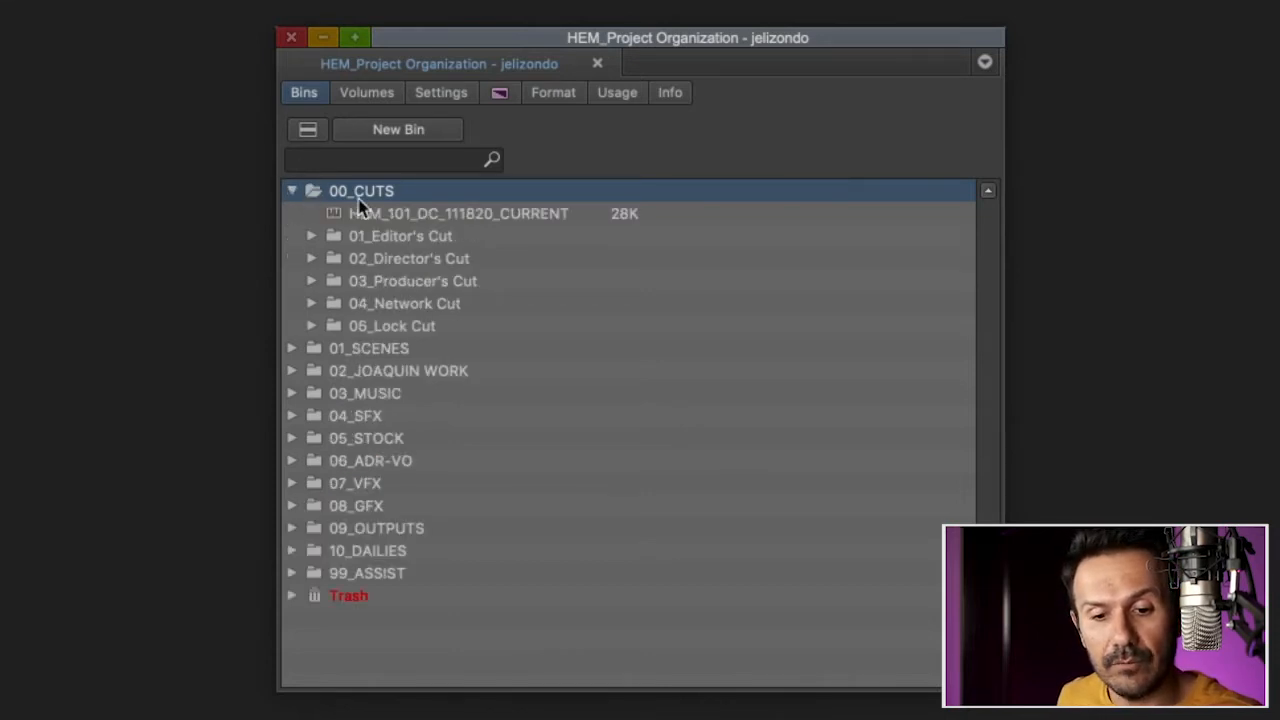
pyautogui.click(400, 236)
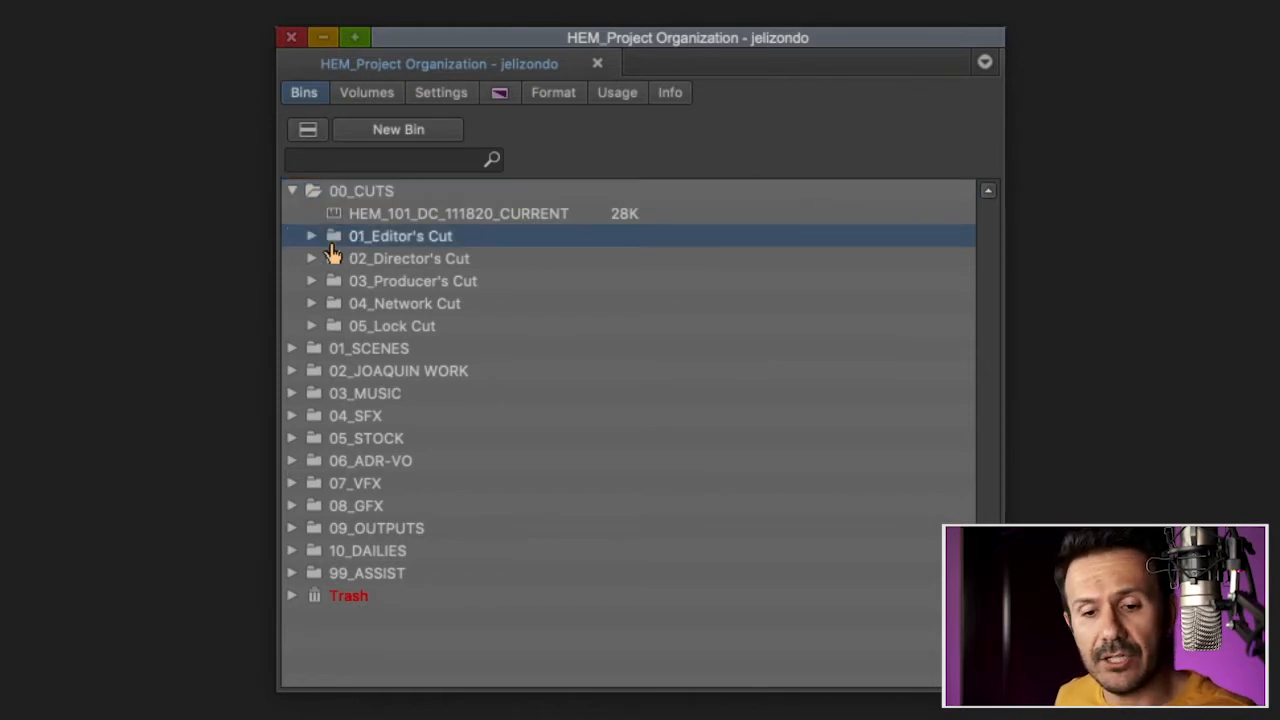
pyautogui.click(408, 258)
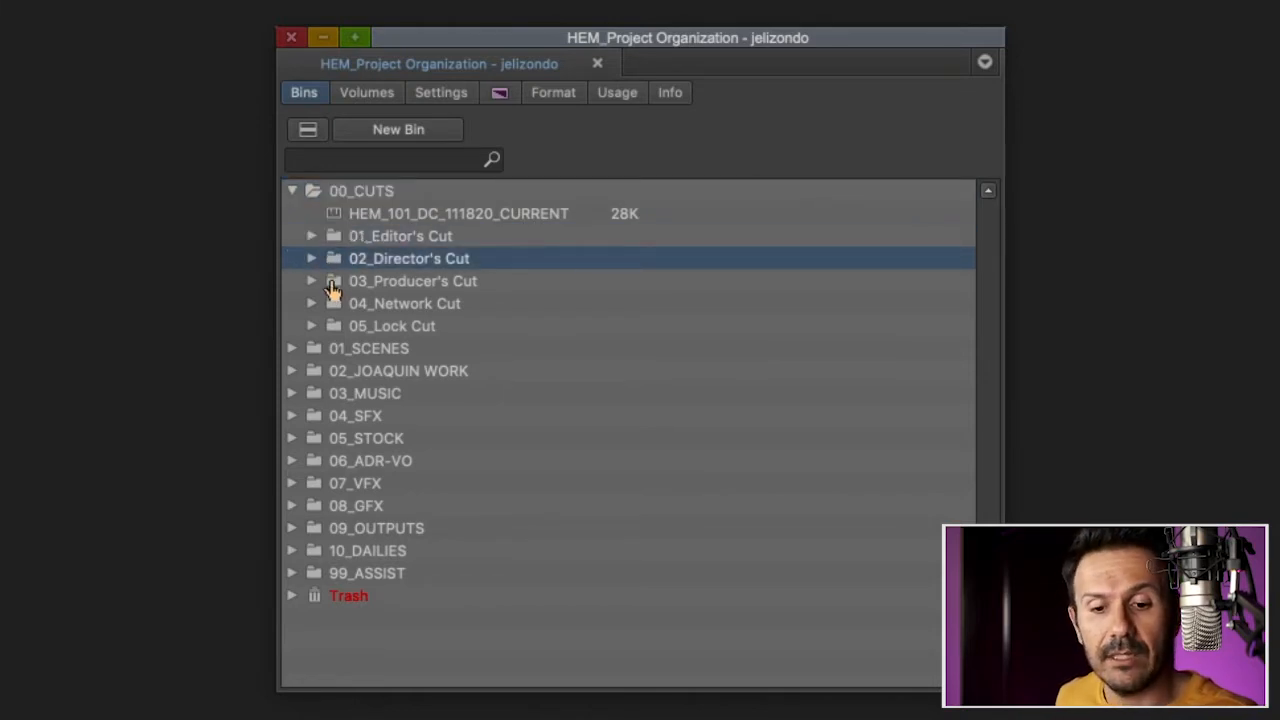
pyautogui.click(404, 304)
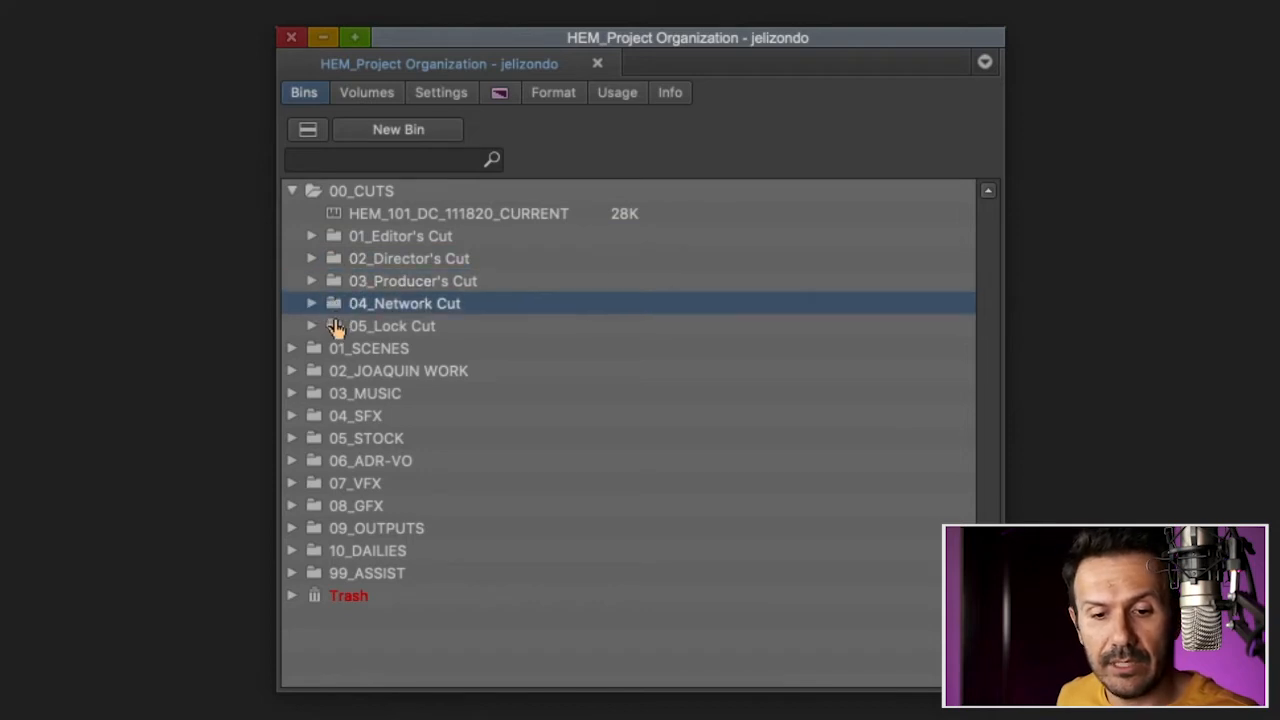
pyautogui.click(392, 324)
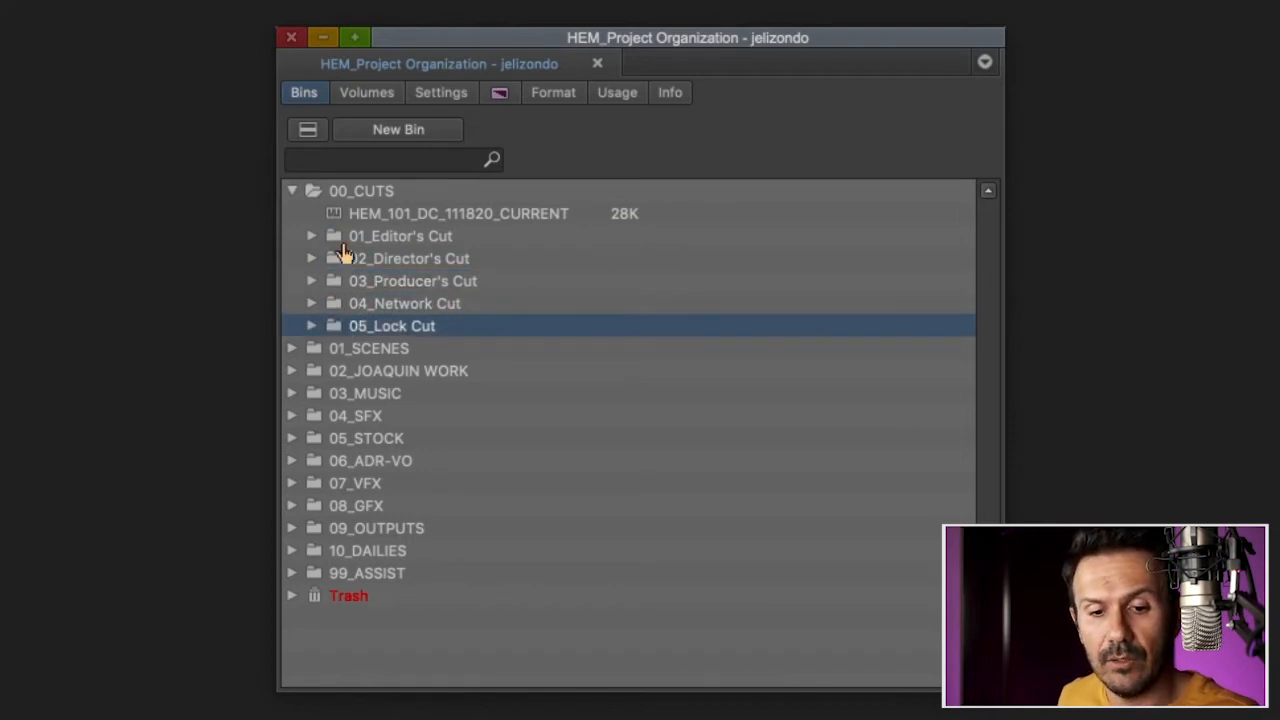
pyautogui.click(400, 236)
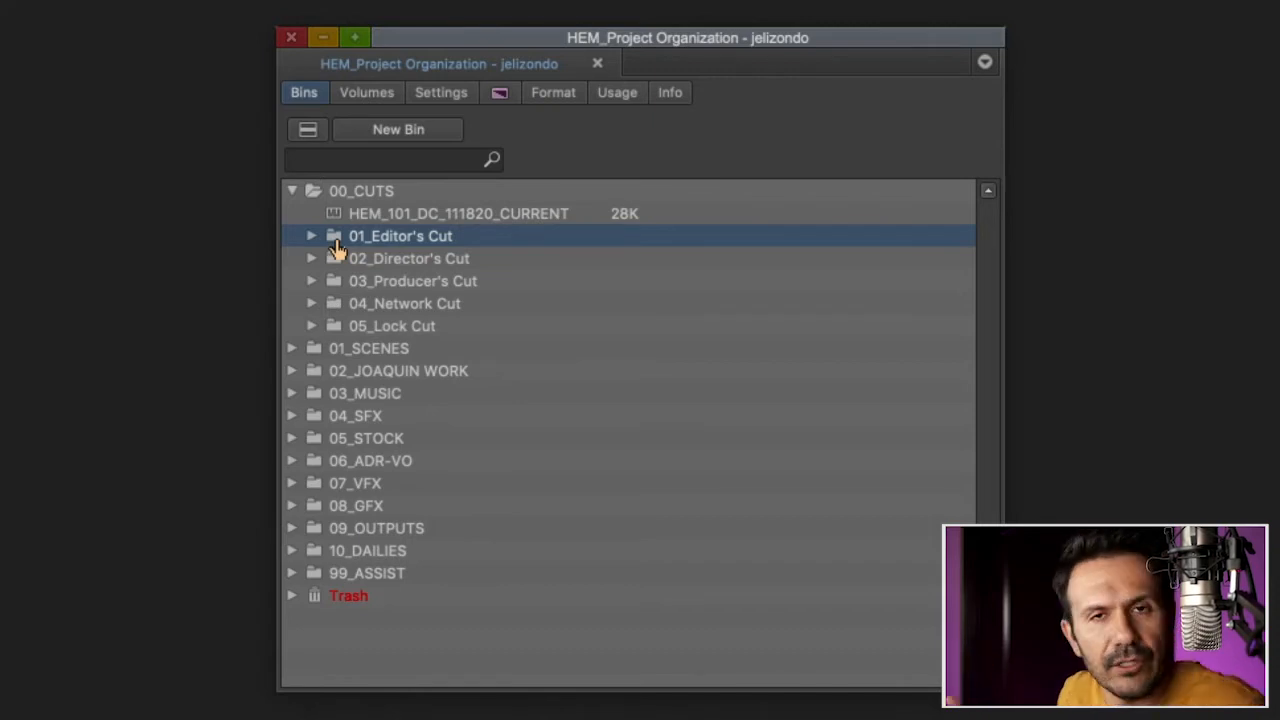
pyautogui.moveTo(344, 238)
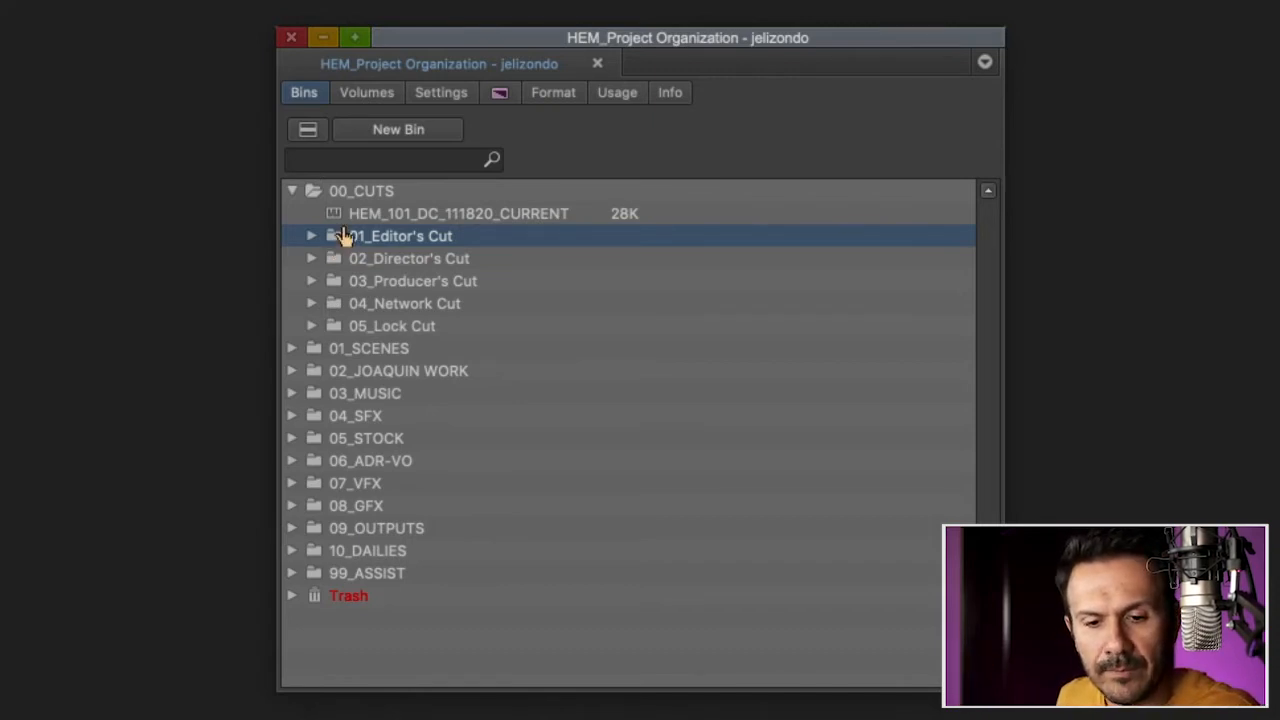
# Step: Open the HEM_101_DC_111820_CURRENT sequence bin inside 00_CUTS
pyautogui.click(458, 212)
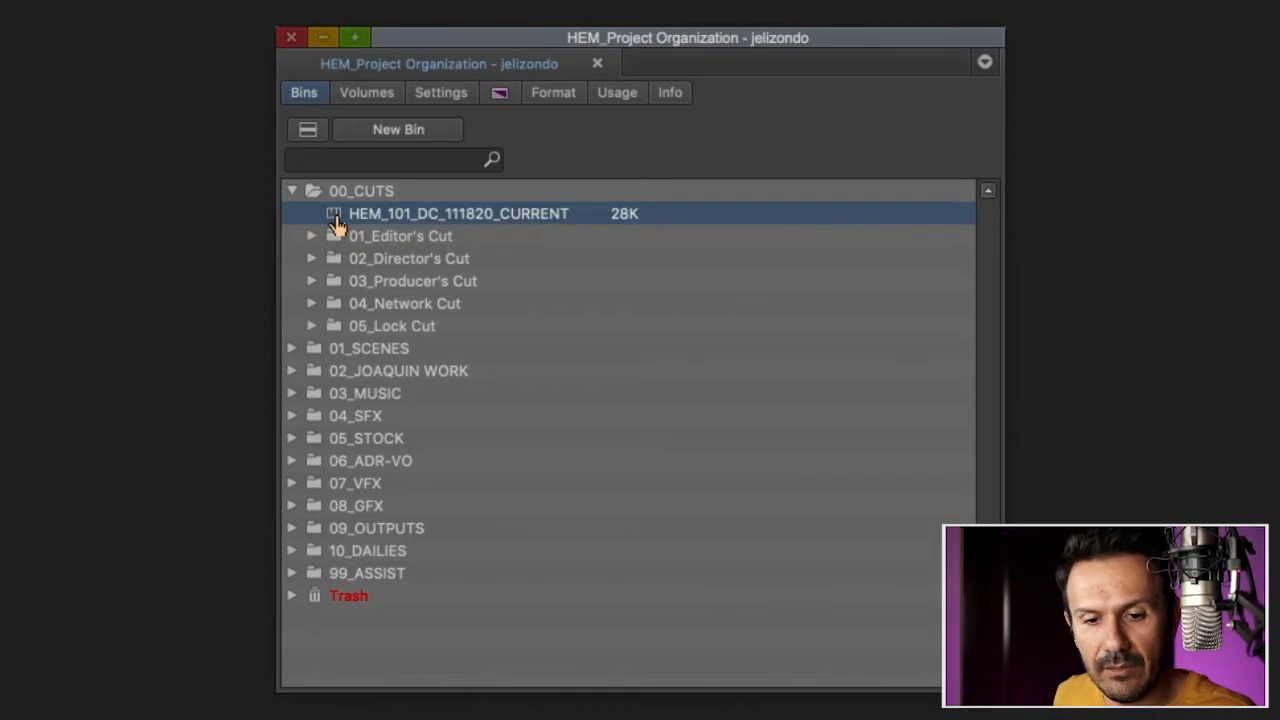
pyautogui.doubleClick(458, 212)
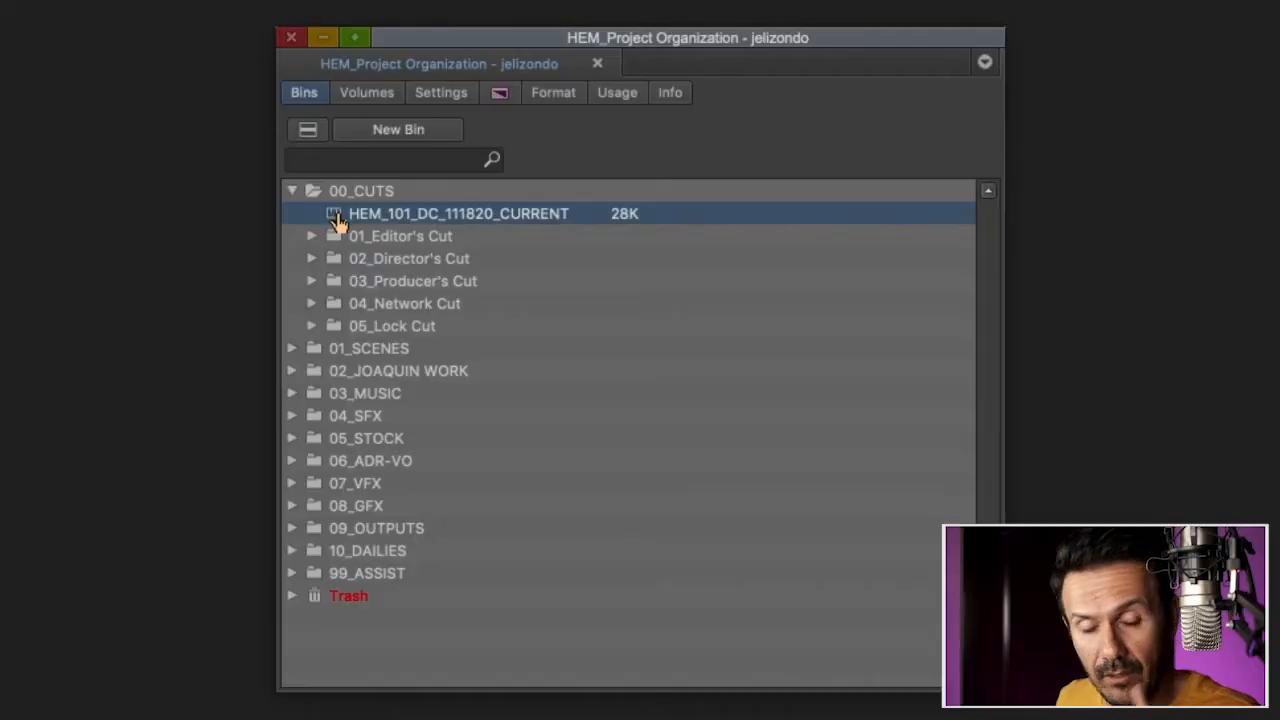
pyautogui.moveTo(304, 204)
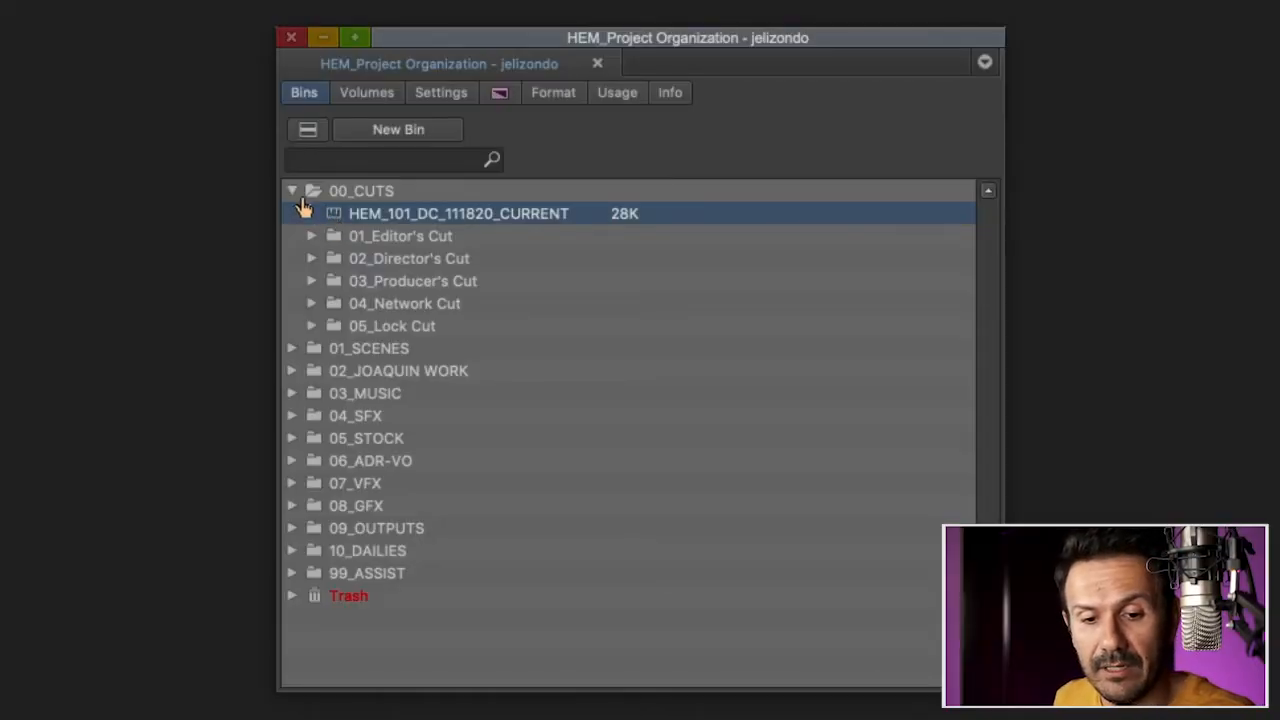
# Step: Collapse 00_CUTS and expand 01_SCENES to check the Sc 18 bin
pyautogui.click(292, 190)
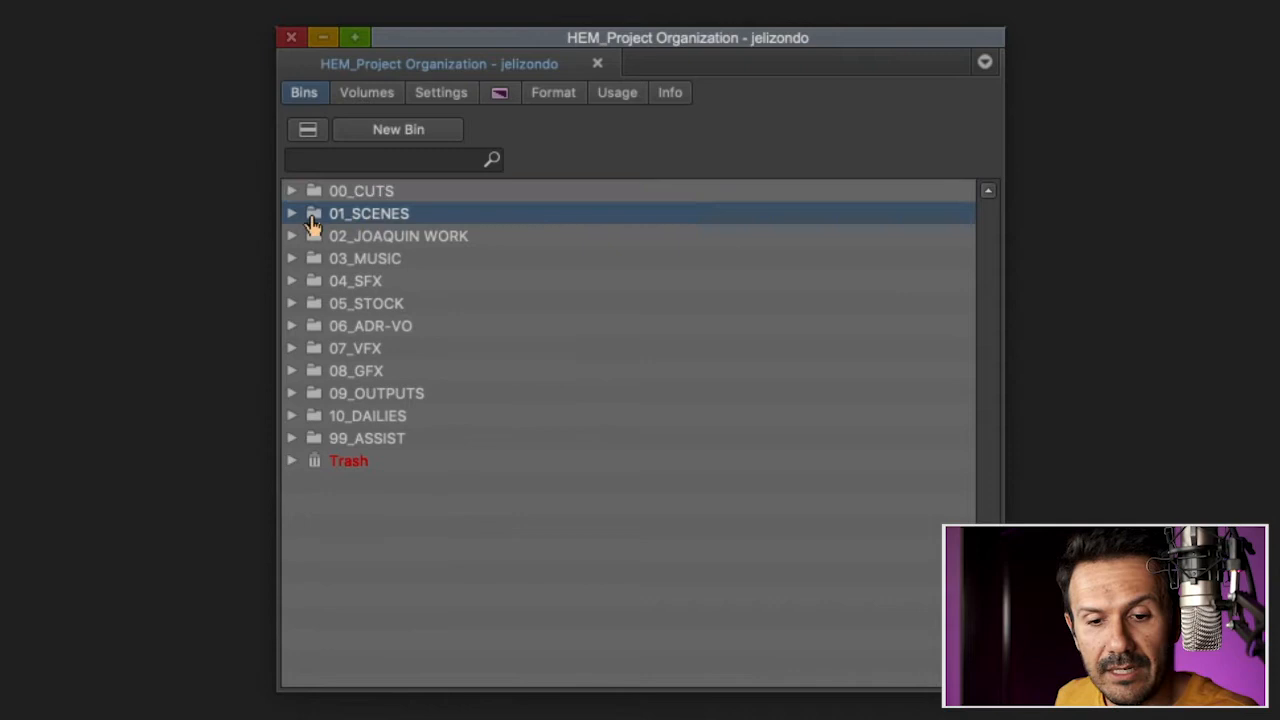
pyautogui.click(292, 212)
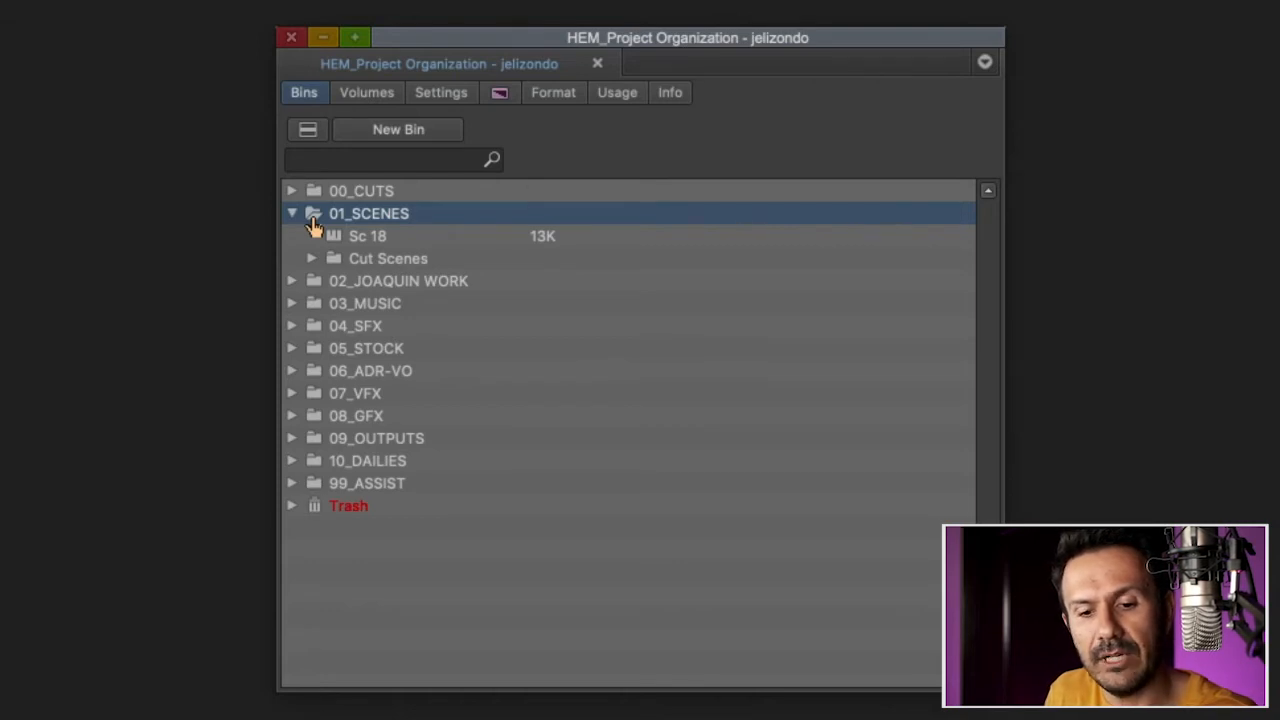
pyautogui.moveTo(332, 248)
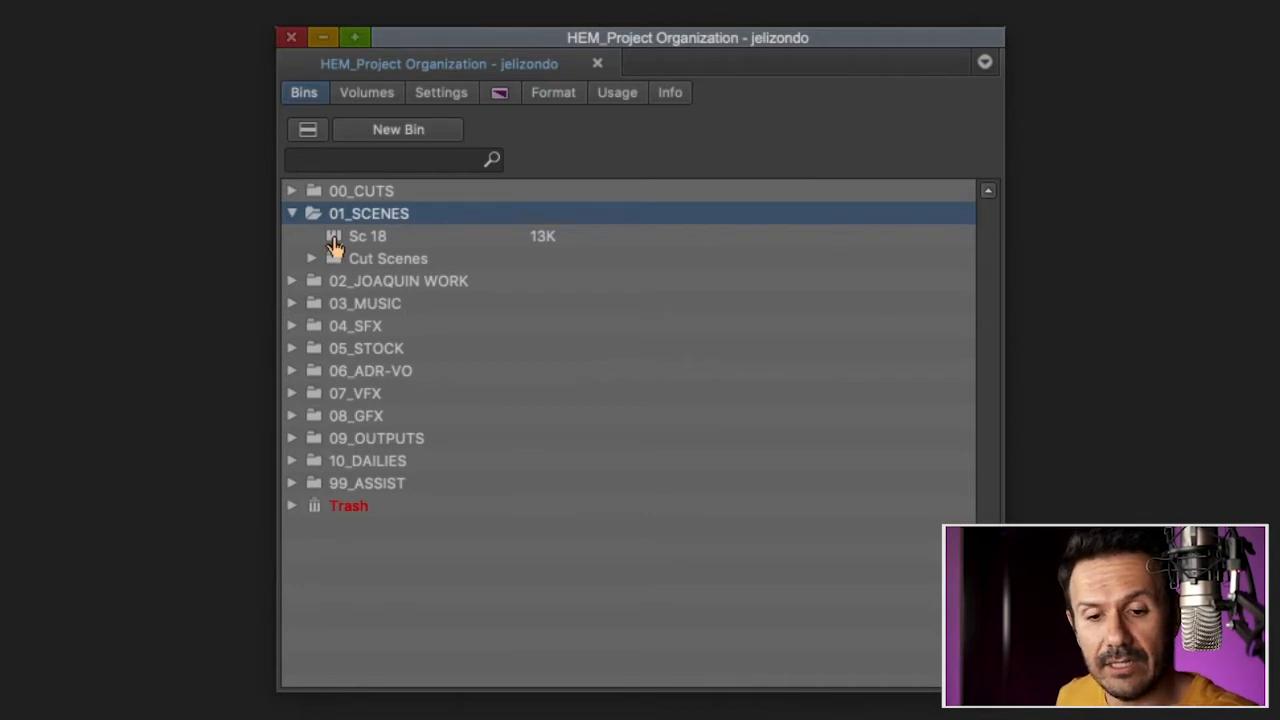
pyautogui.click(368, 236)
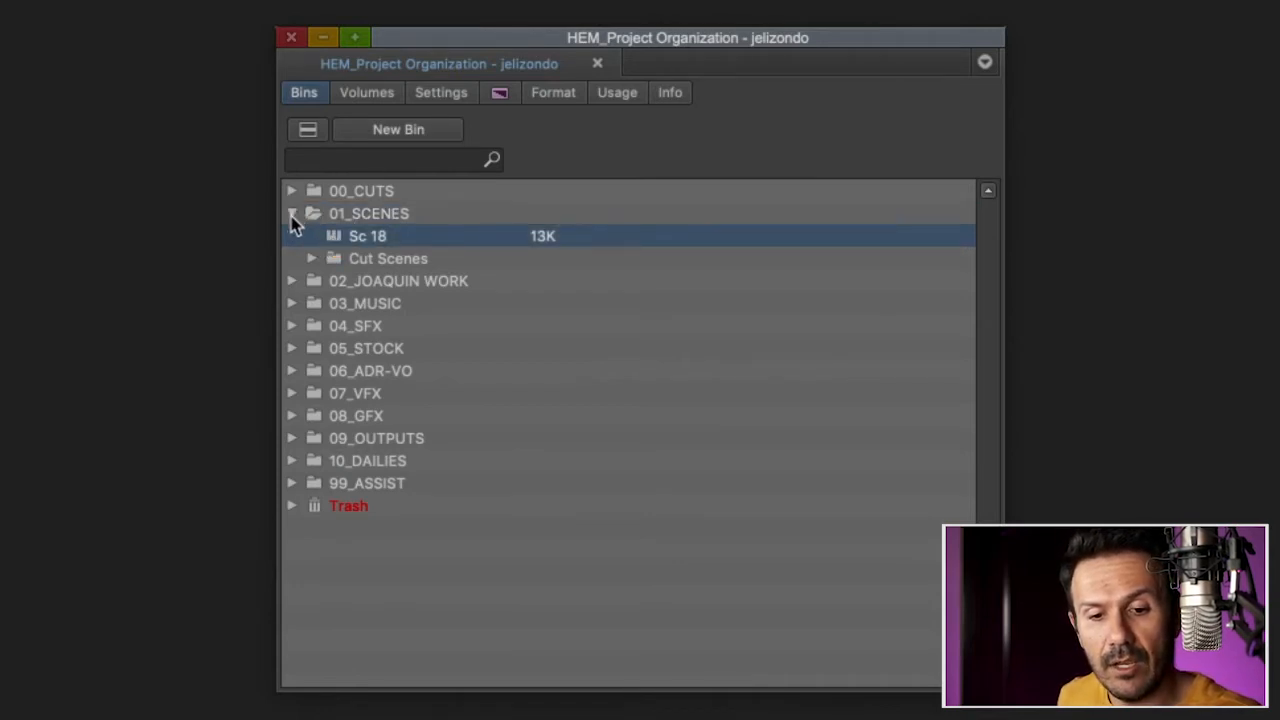
pyautogui.click(368, 212)
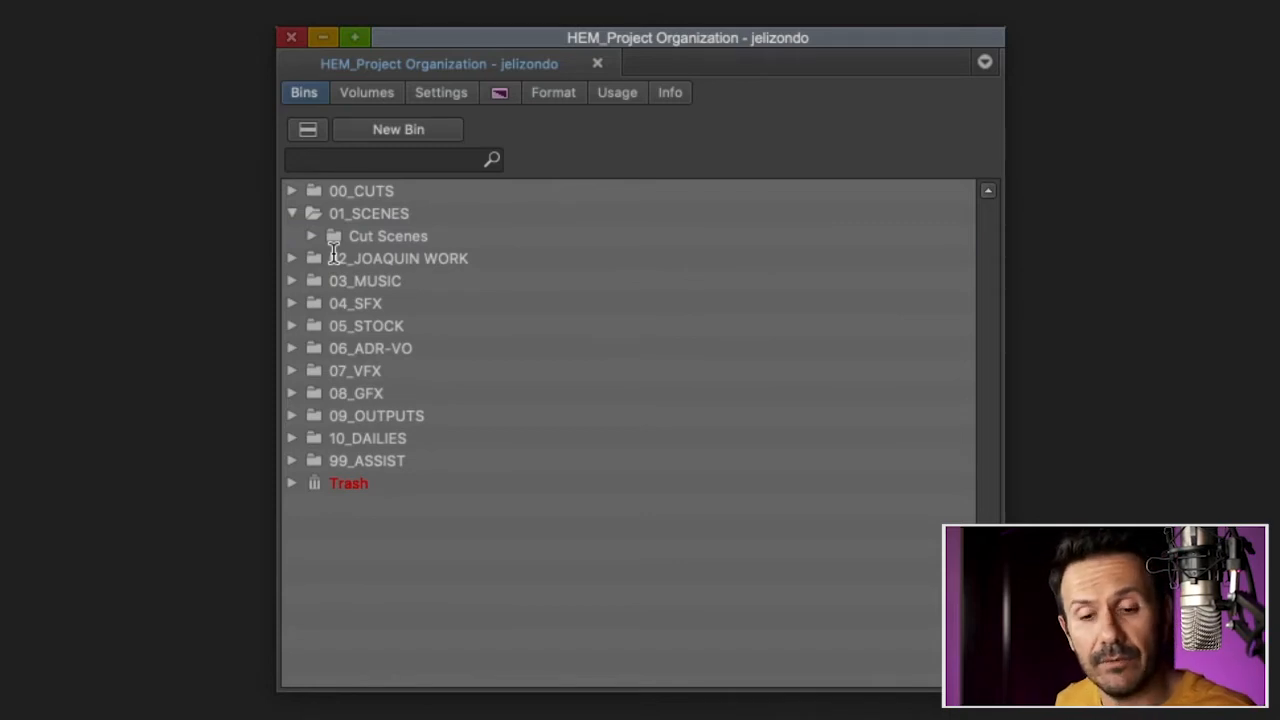
pyautogui.moveTo(312, 236)
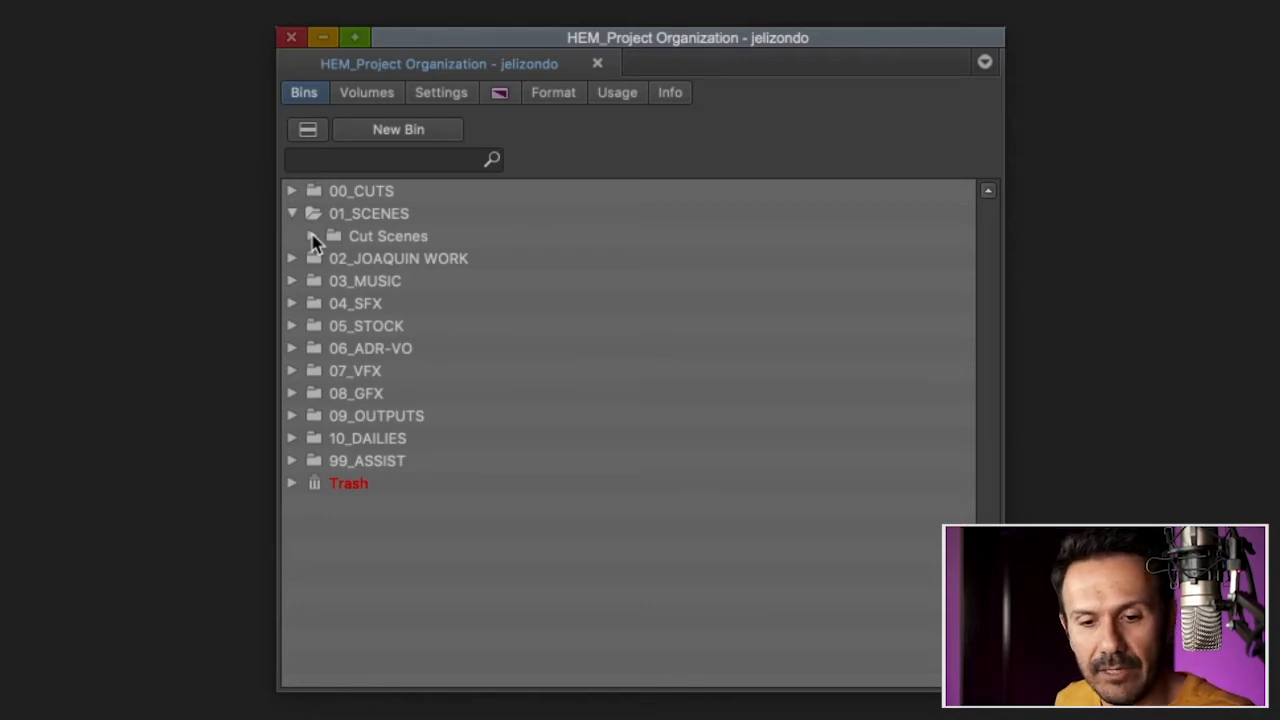
# Step: Confirm Sc 18 sits in the Cut Scenes subfolder, then collapse Cut Scenes and 01_SCENES
pyautogui.click(312, 236)
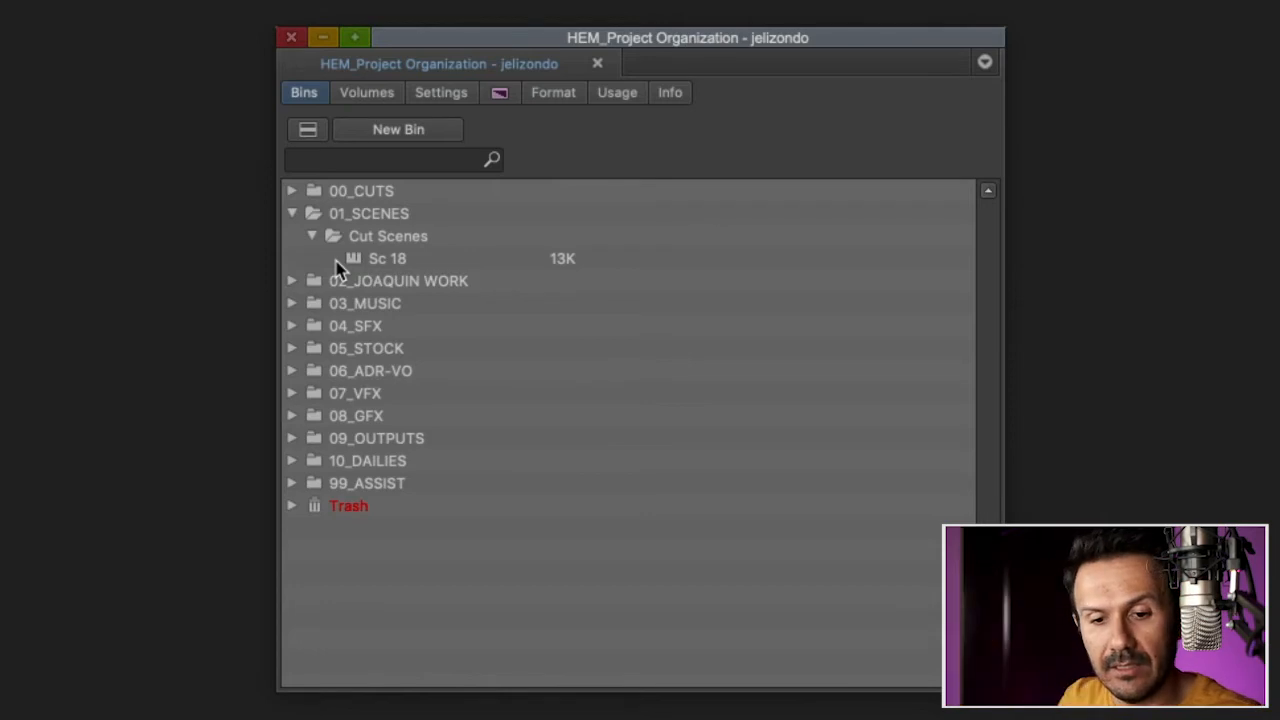
pyautogui.click(312, 236)
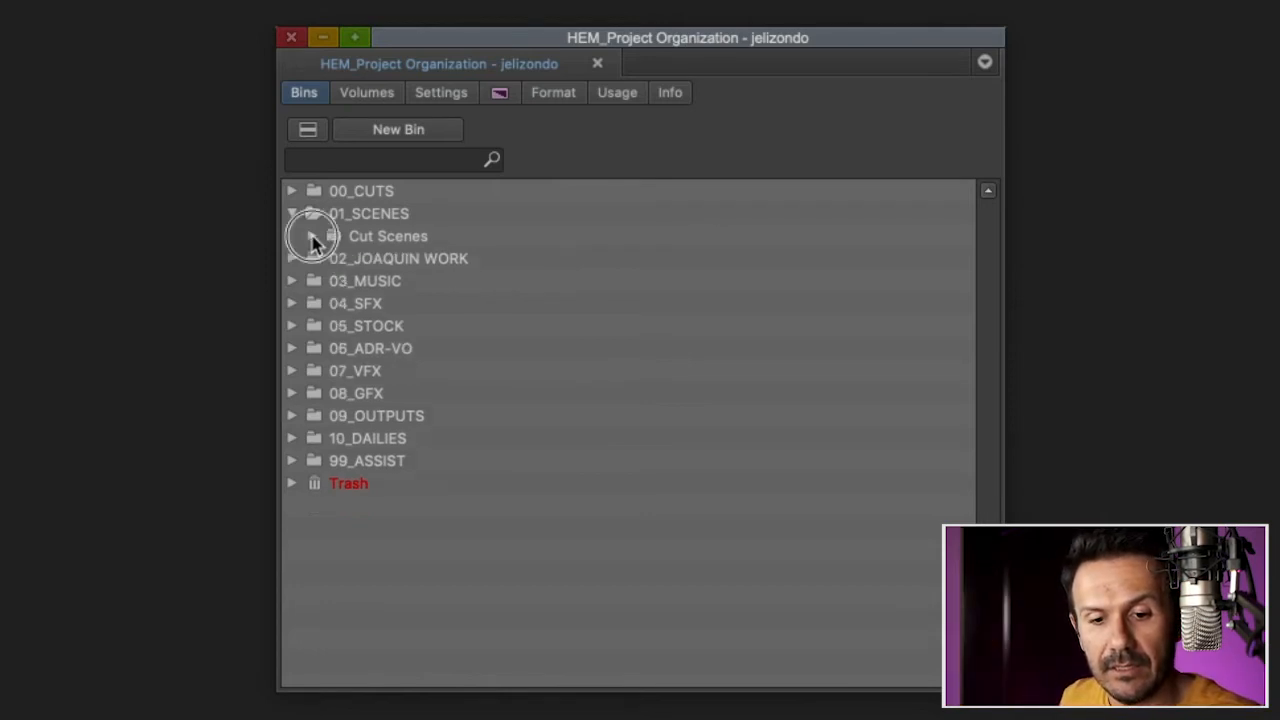
pyautogui.click(292, 212)
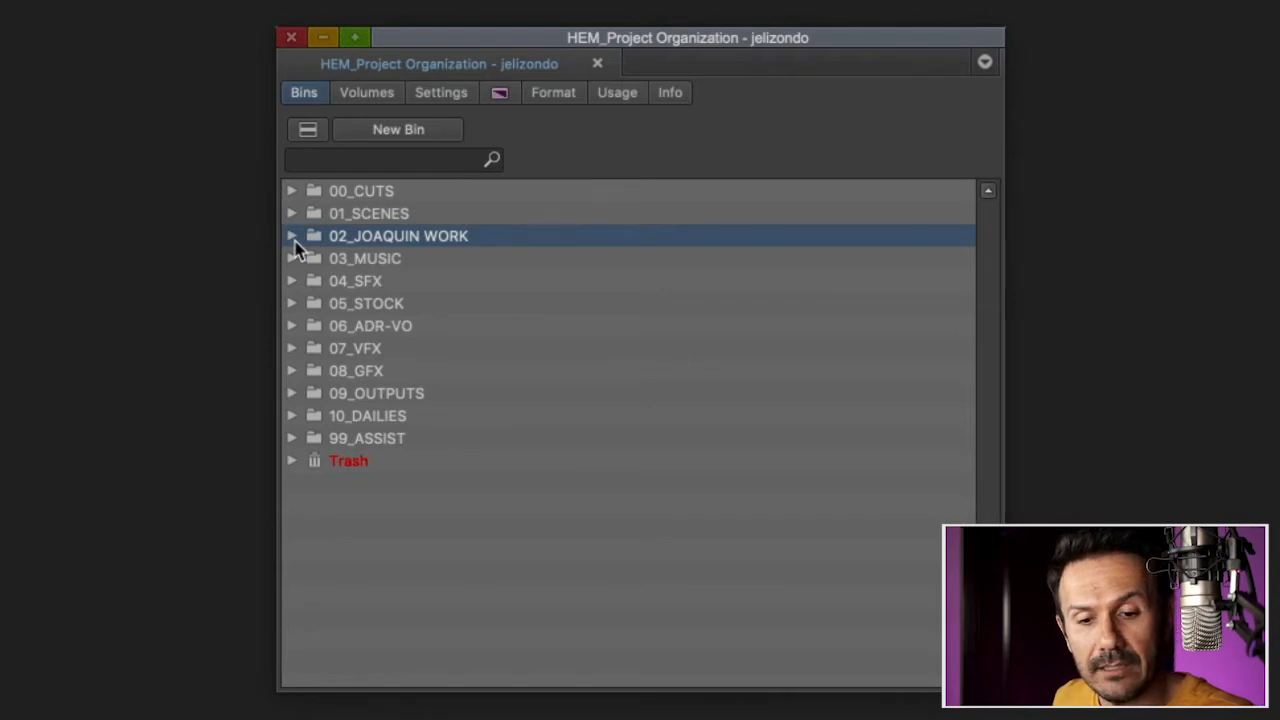
pyautogui.moveTo(300, 248)
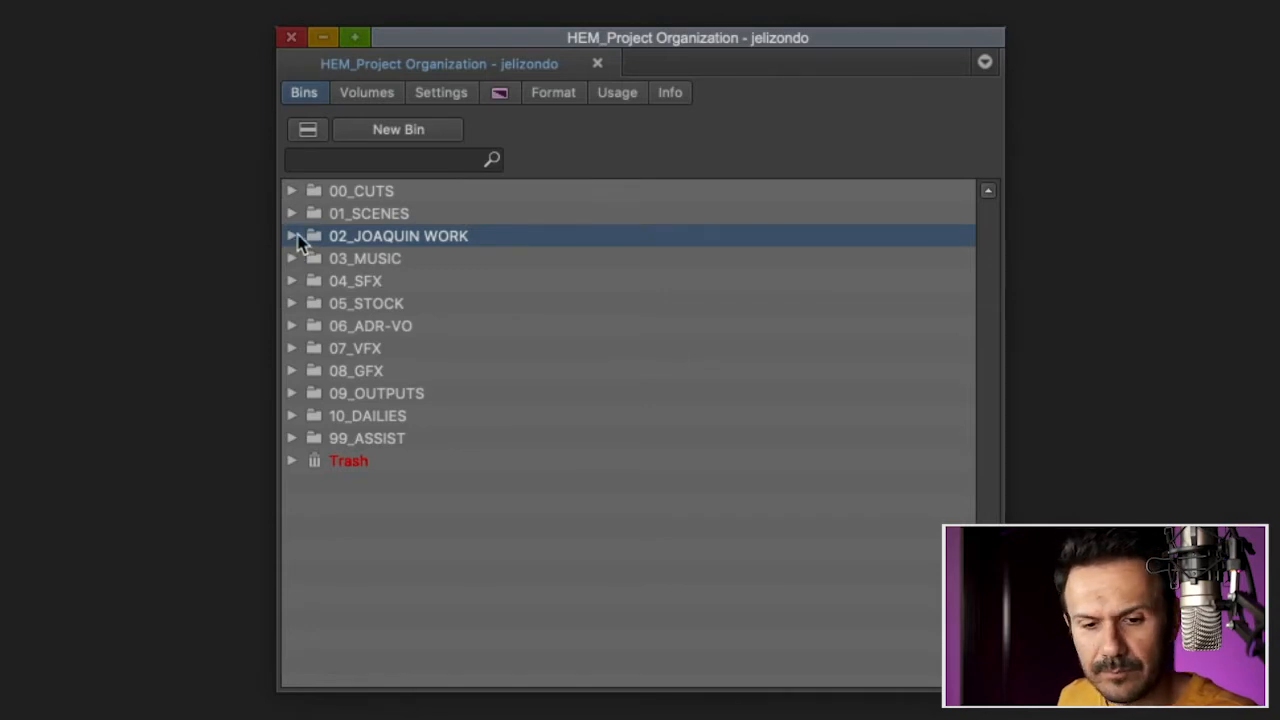
pyautogui.click(292, 236)
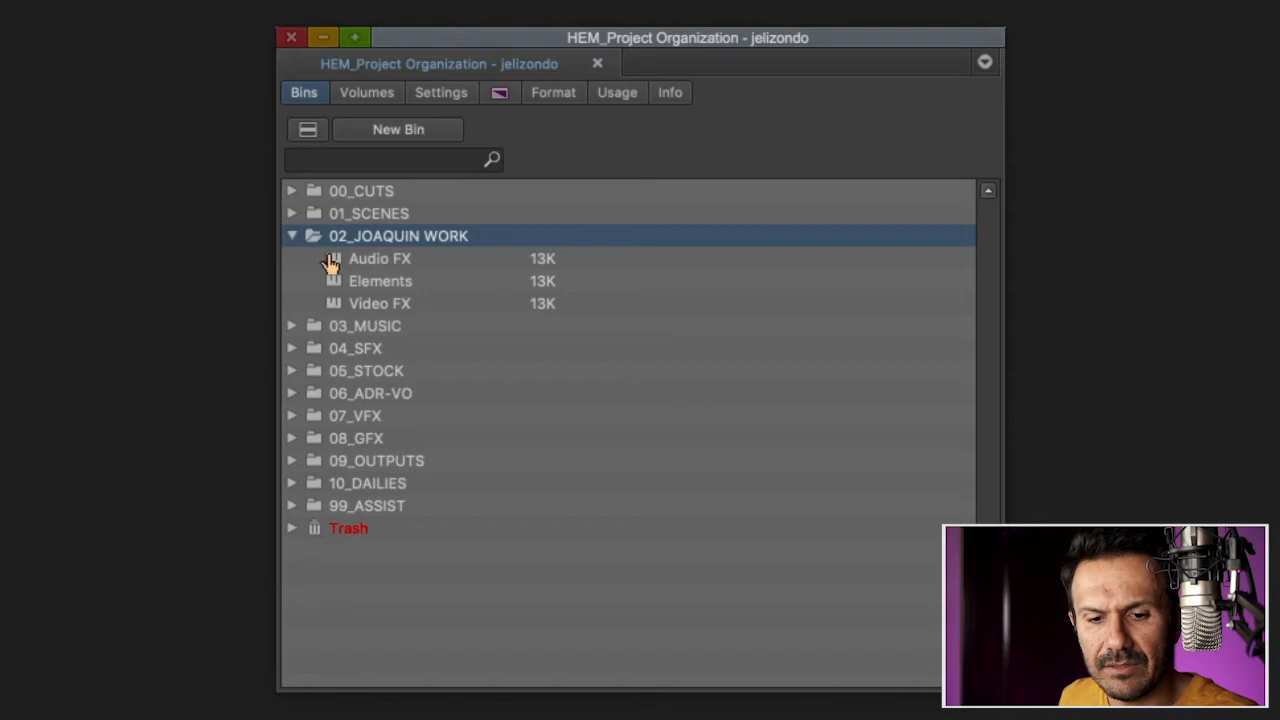
pyautogui.click(380, 304)
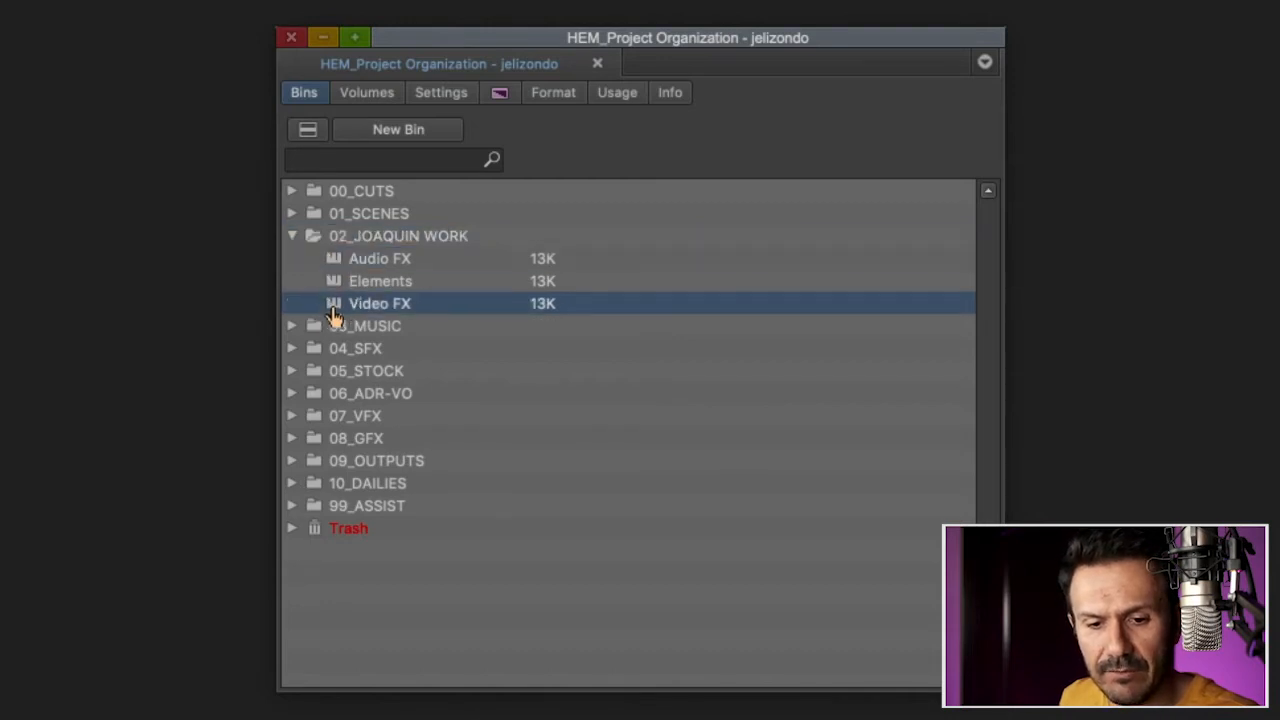
pyautogui.click(380, 280)
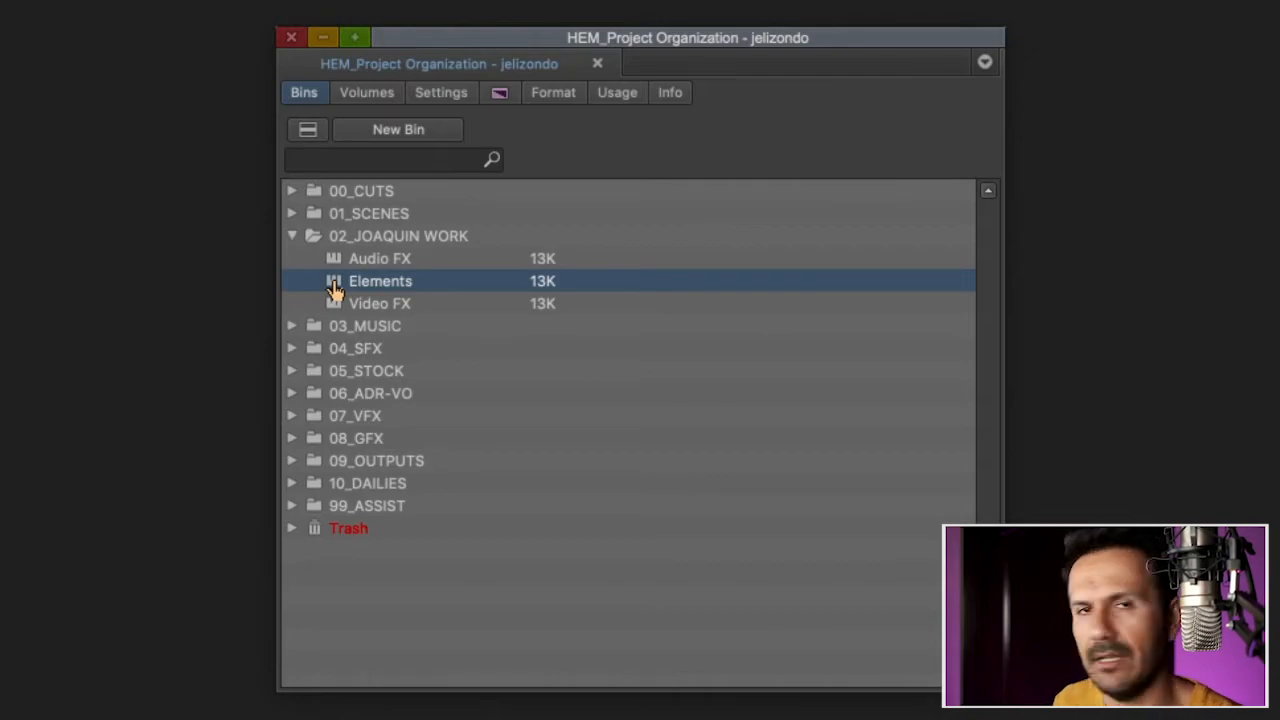
pyautogui.moveTo(324, 272)
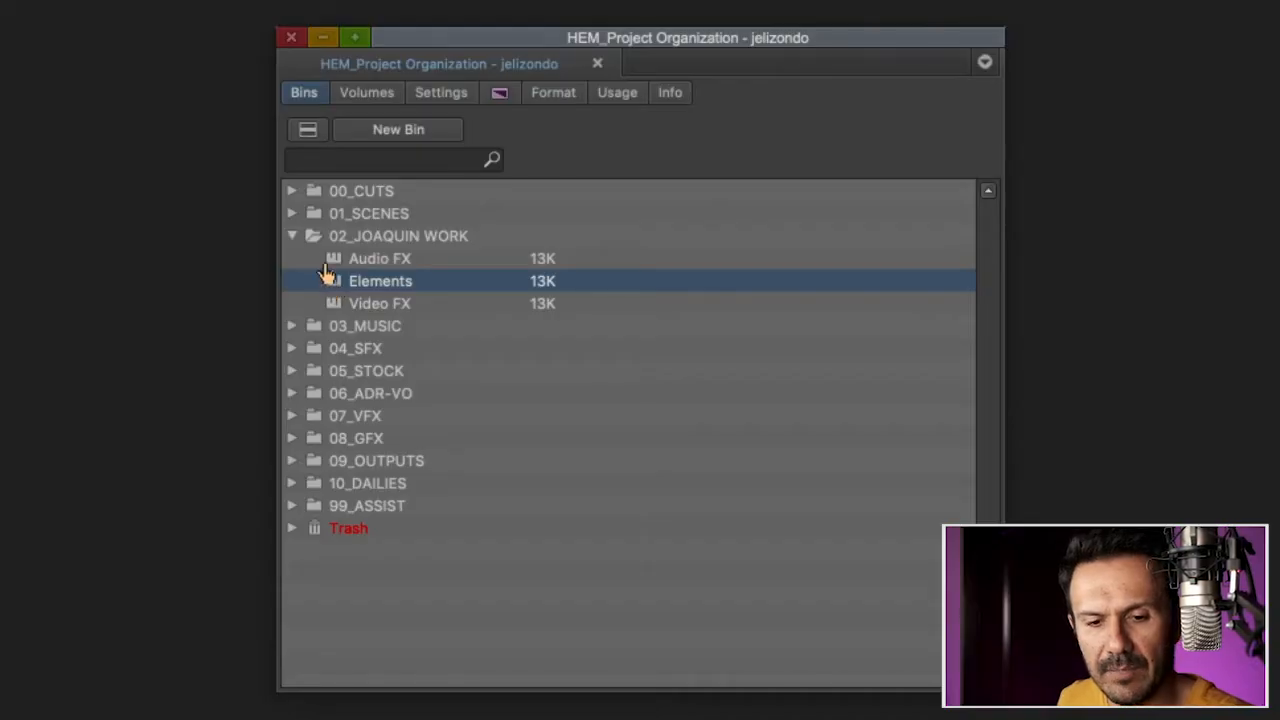
pyautogui.click(292, 236)
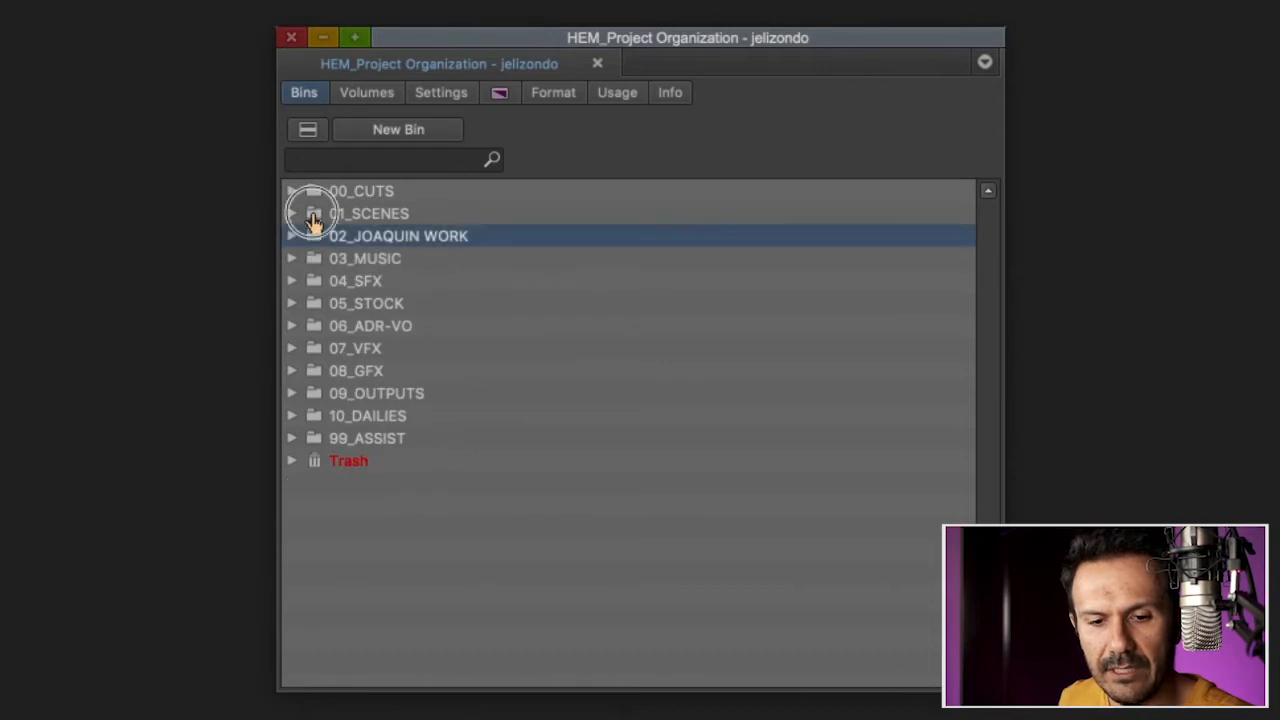
pyautogui.click(360, 190)
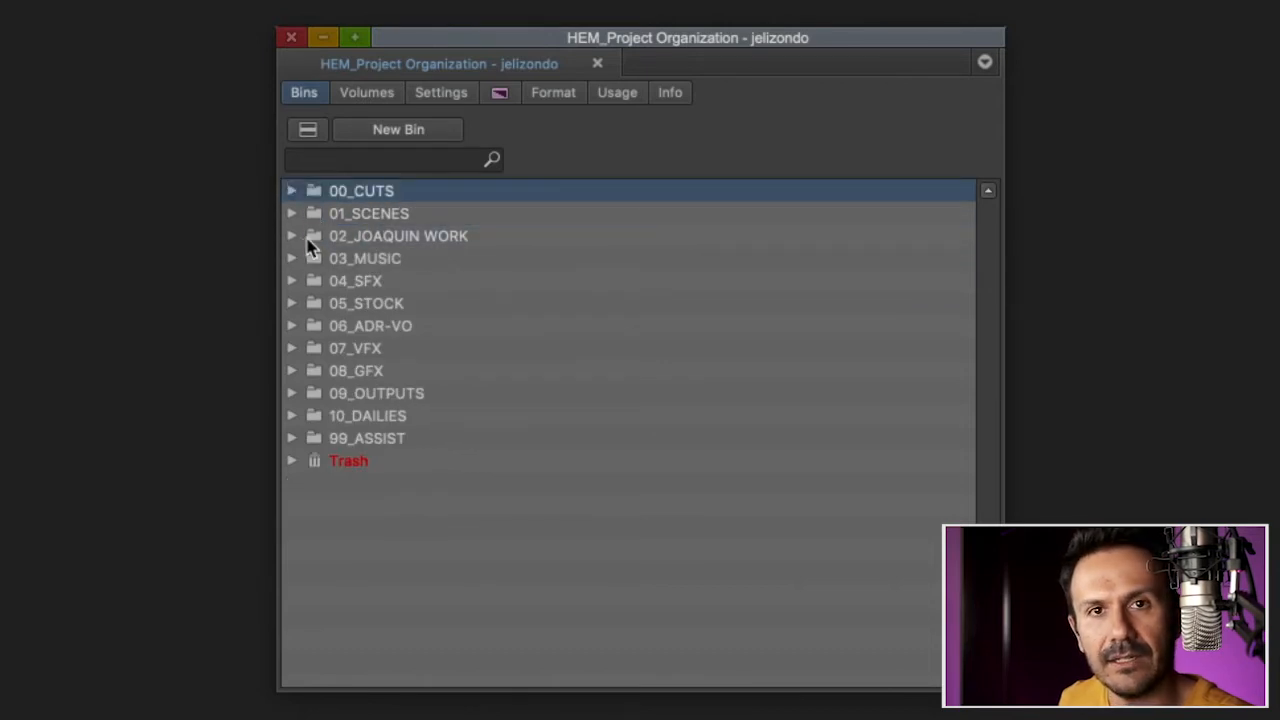
pyautogui.click(364, 258)
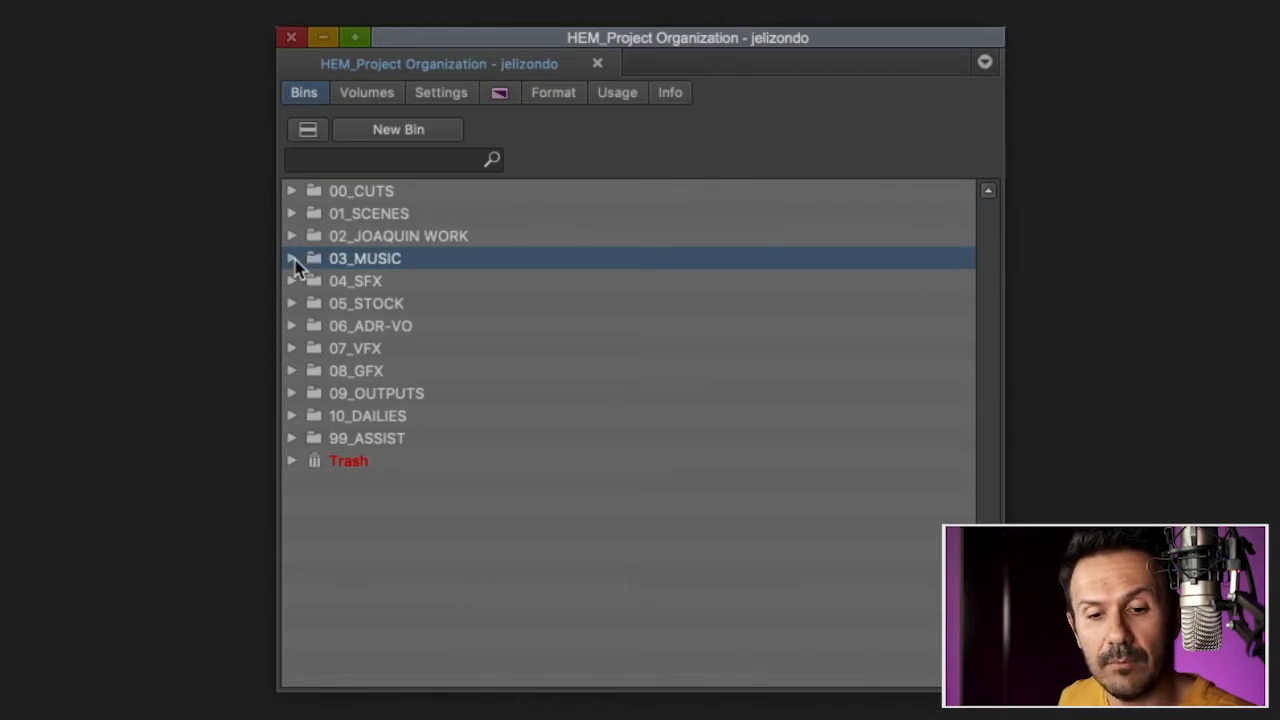
pyautogui.click(292, 258)
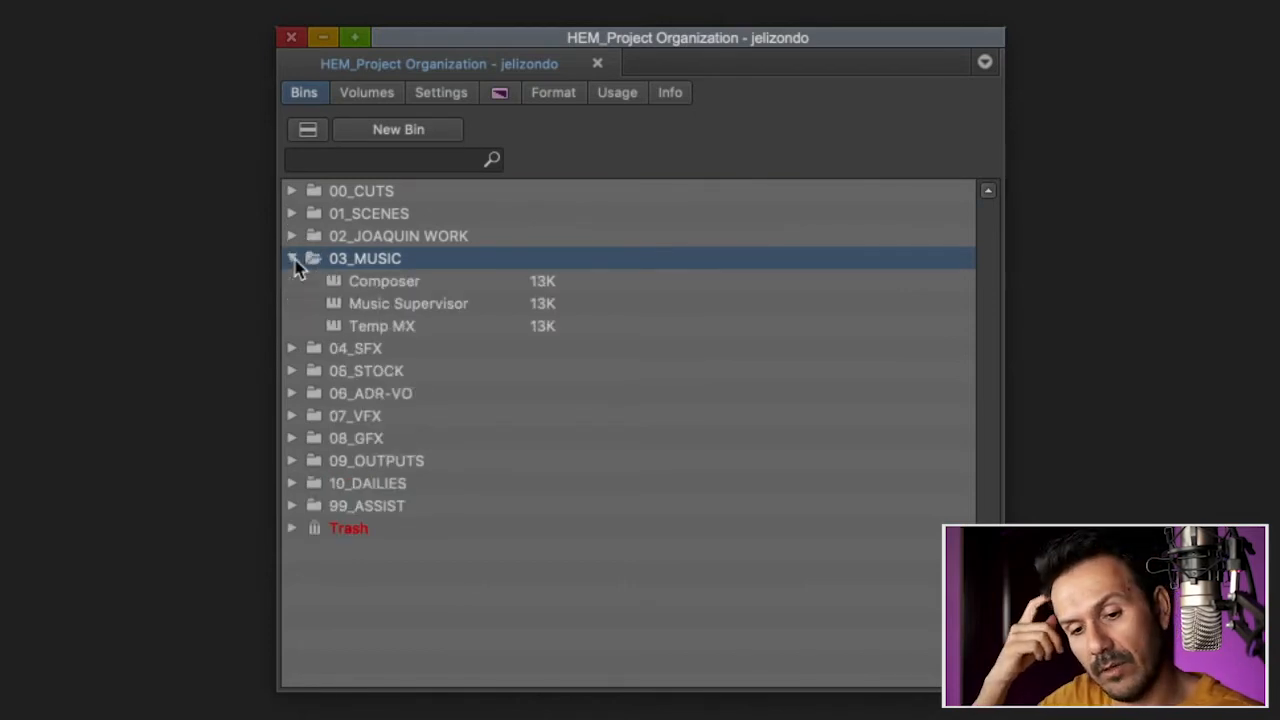
pyautogui.moveTo(336, 290)
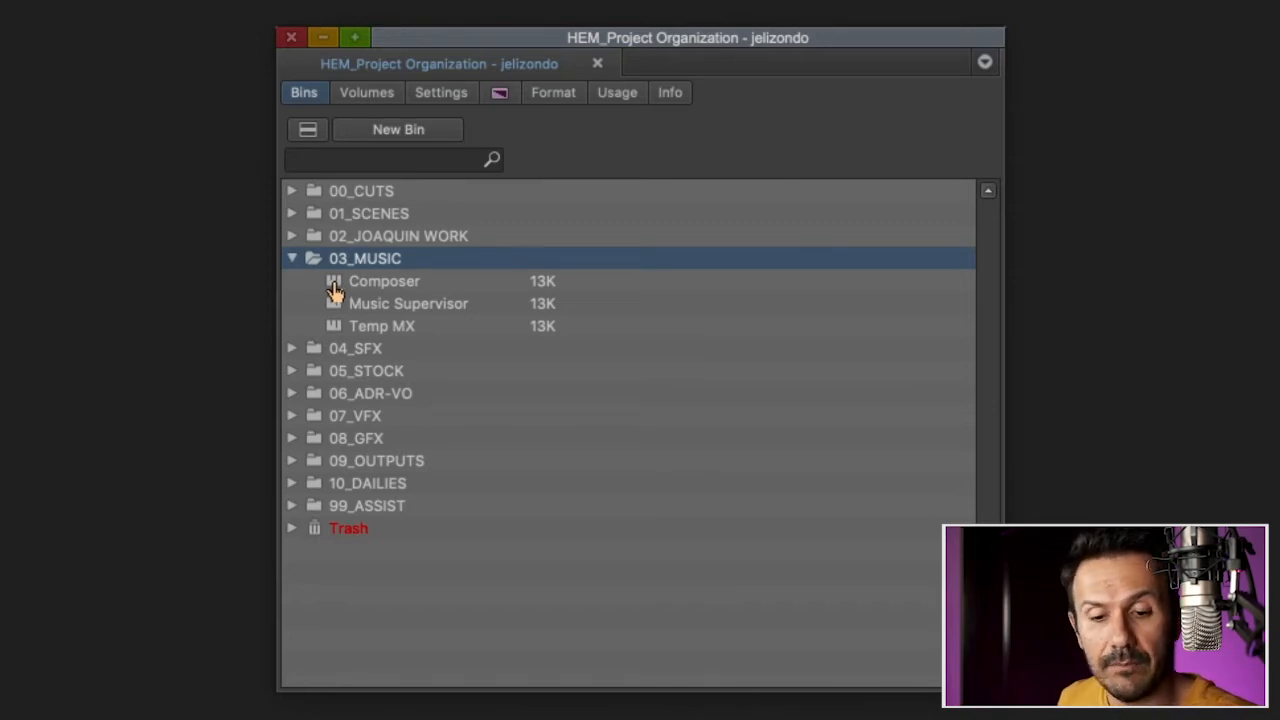
pyautogui.click(408, 304)
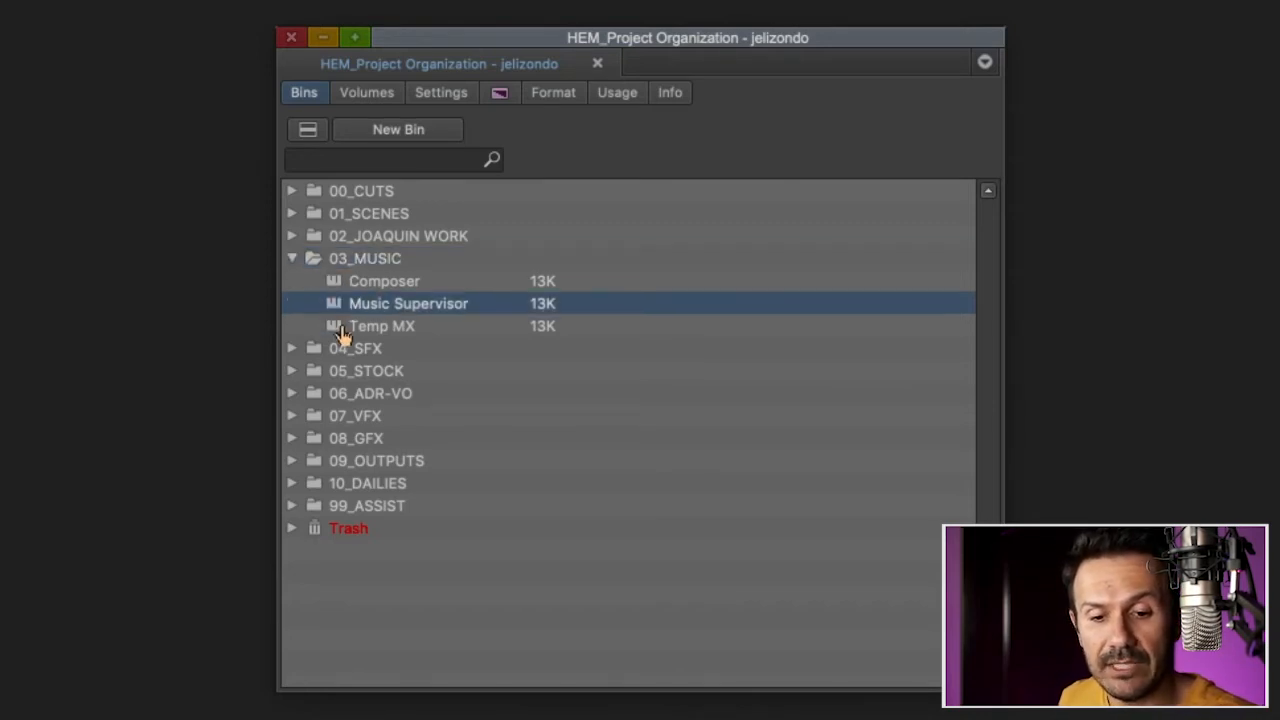
pyautogui.click(380, 324)
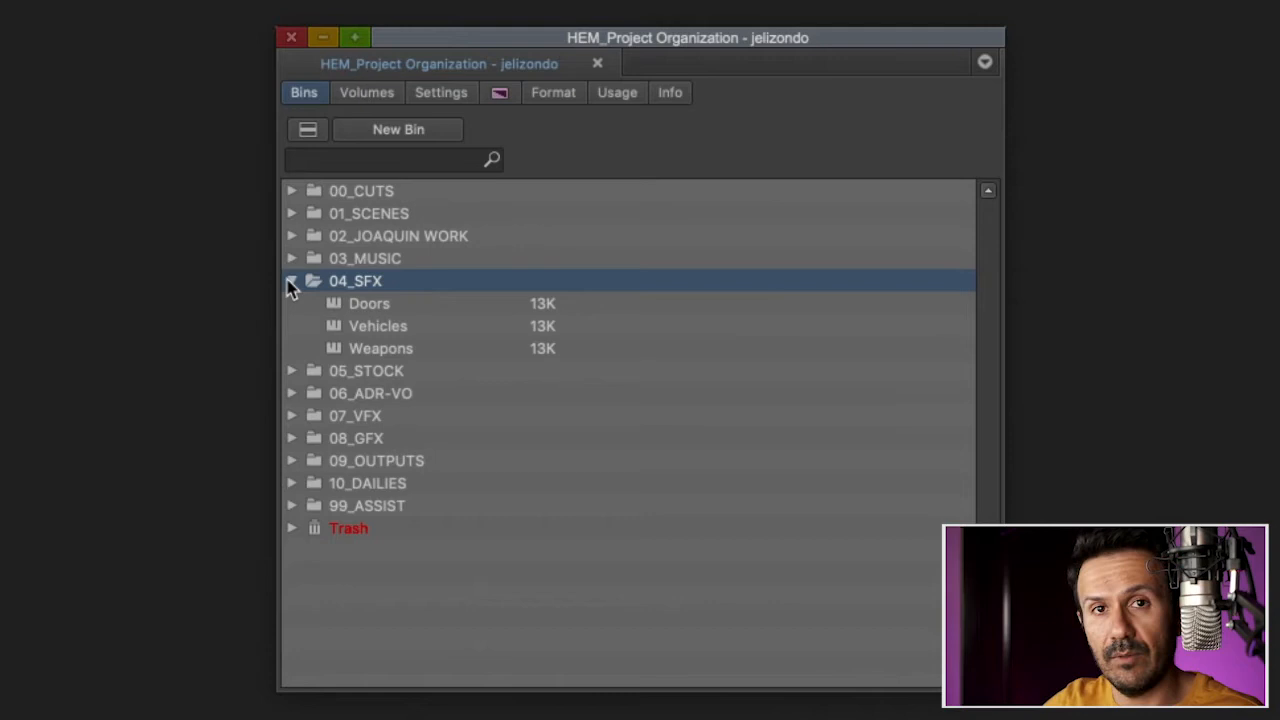
pyautogui.moveTo(364, 308)
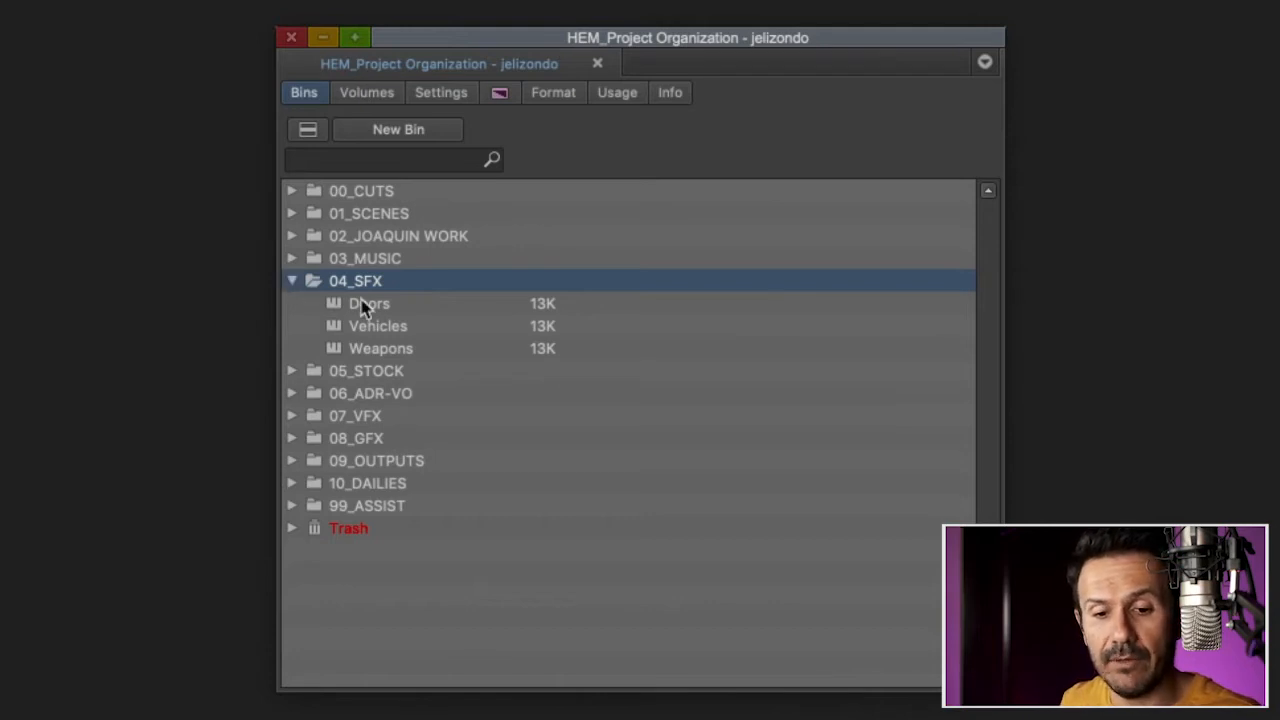
pyautogui.click(368, 304)
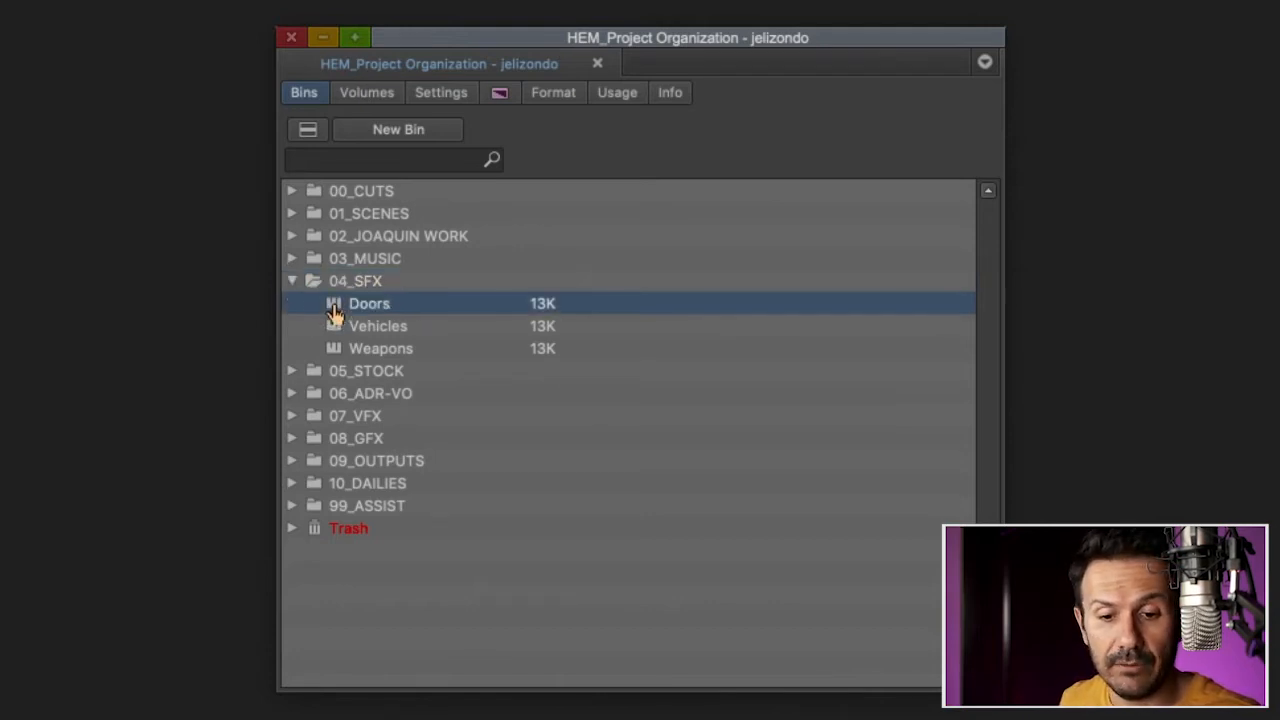
pyautogui.click(380, 348)
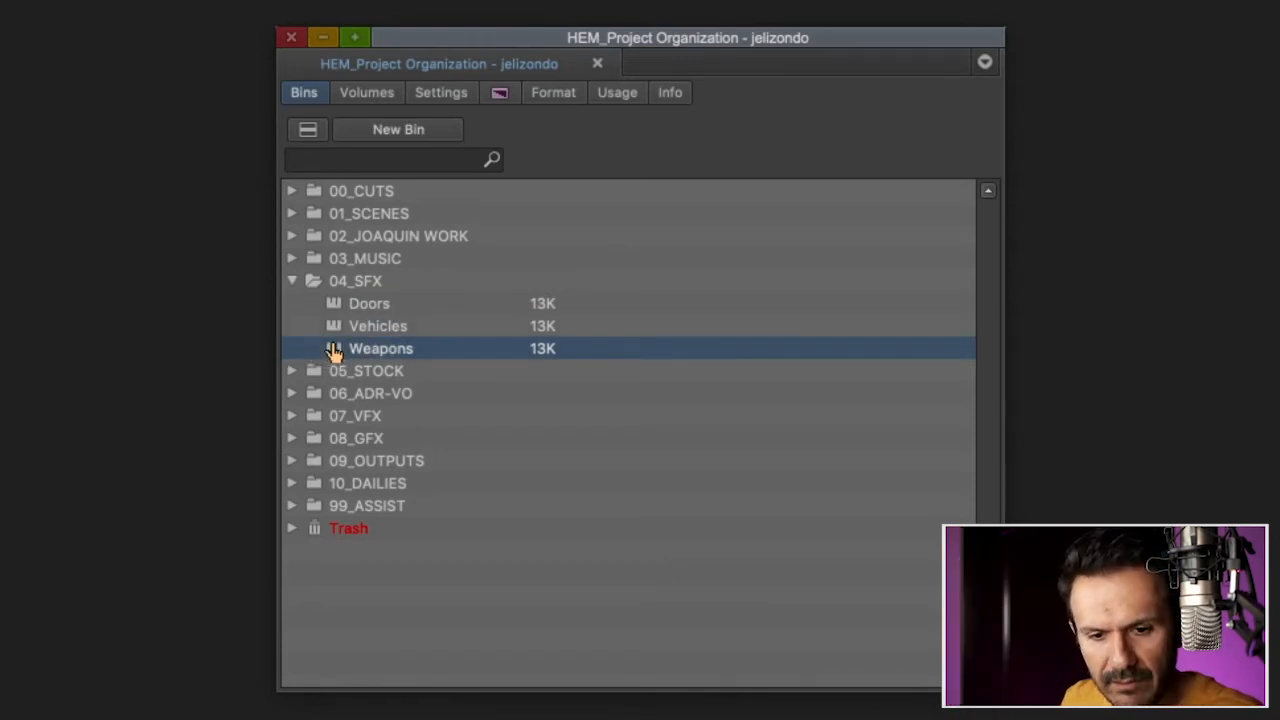
pyautogui.click(378, 324)
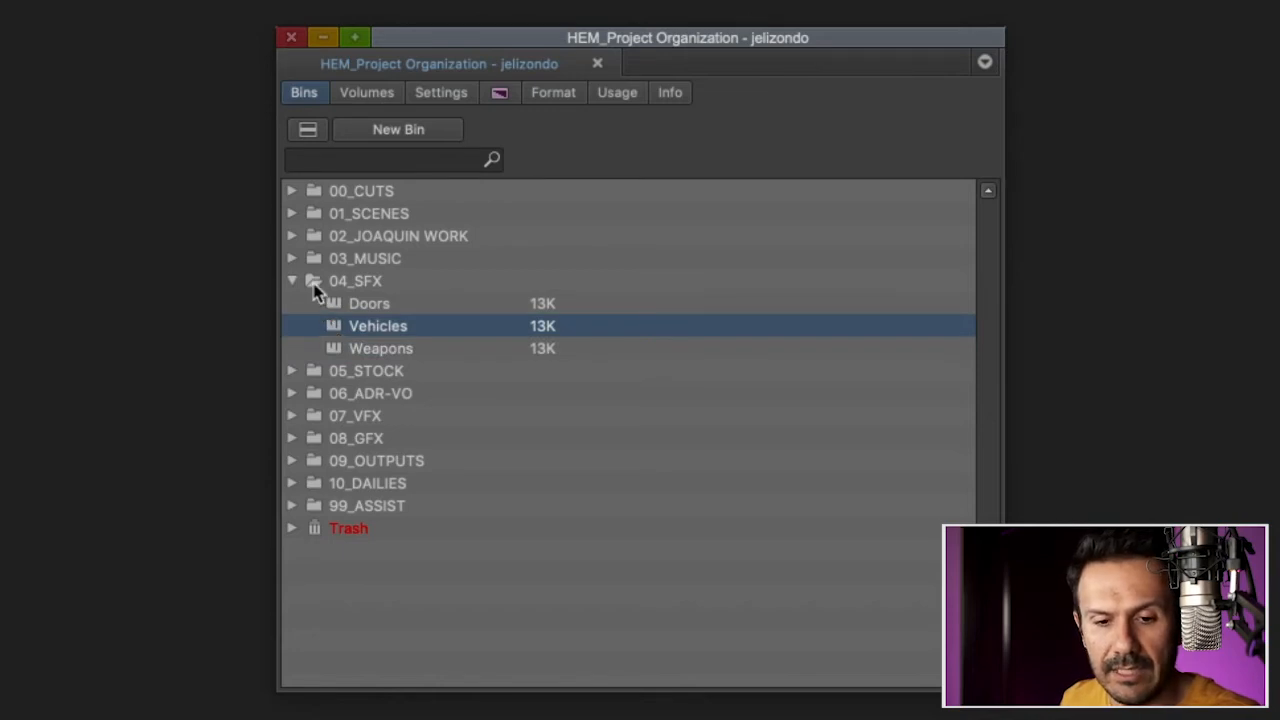
pyautogui.click(292, 280)
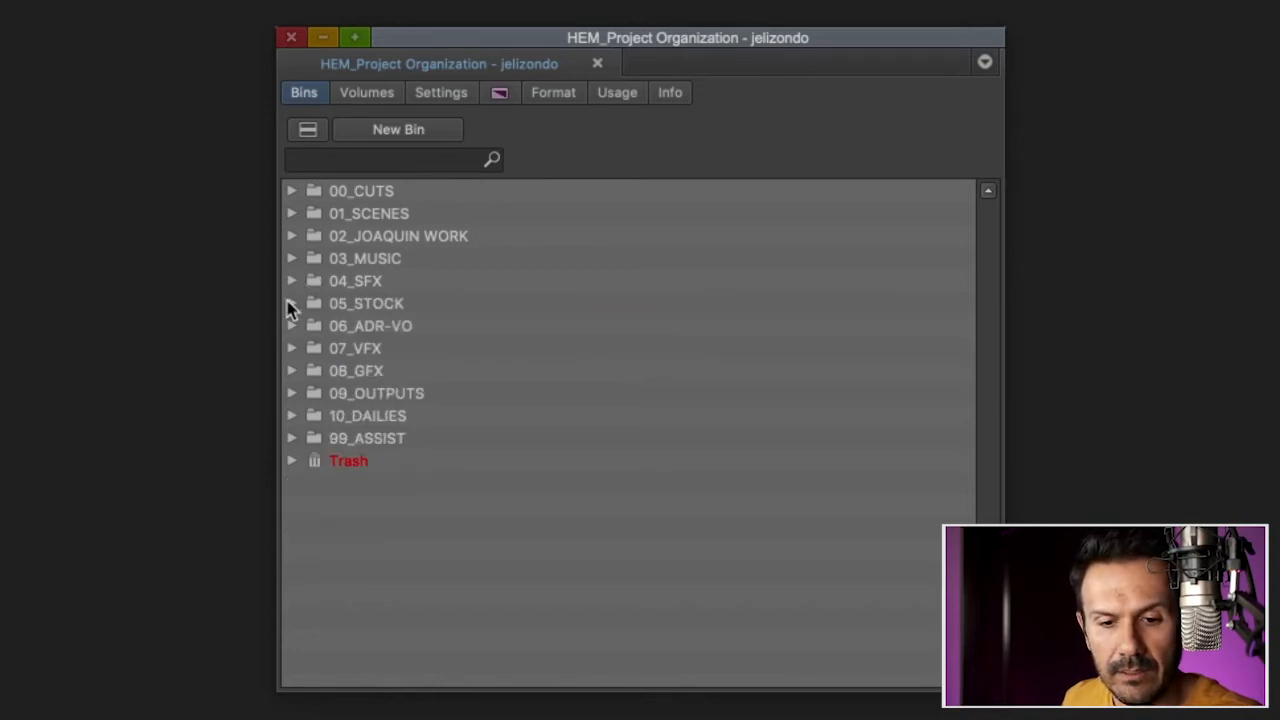
pyautogui.click(292, 304)
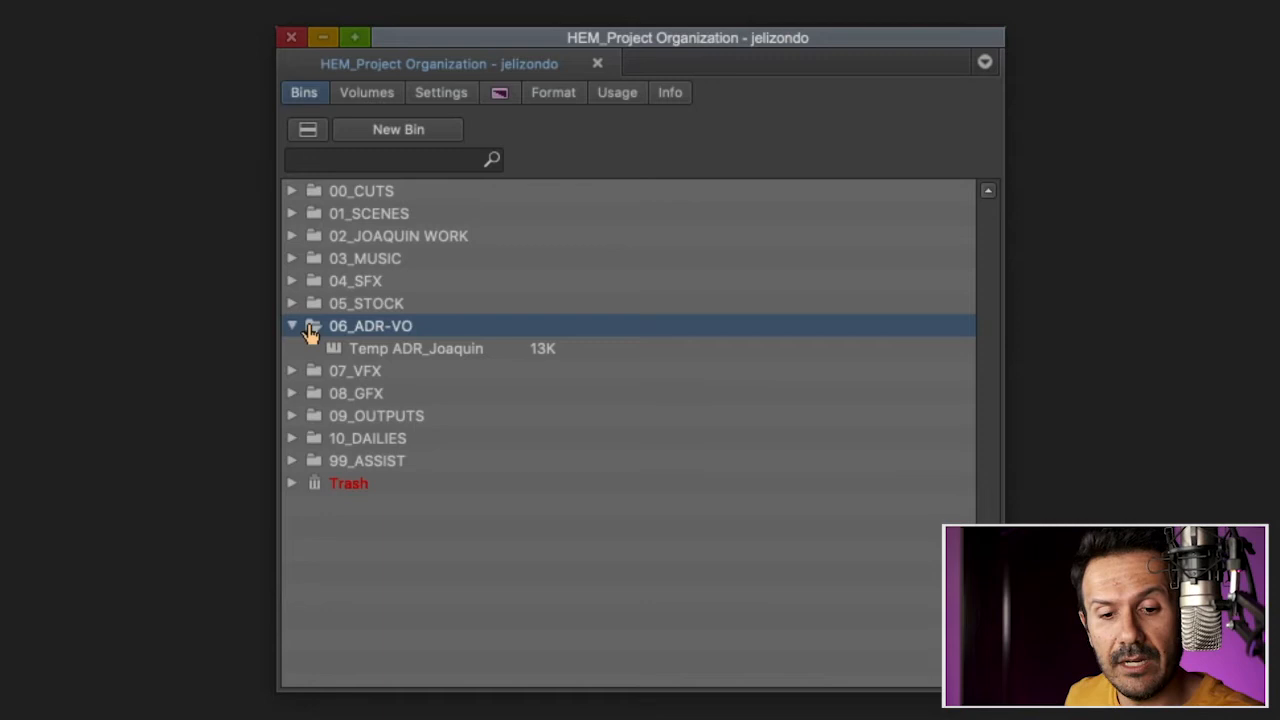
pyautogui.click(416, 348)
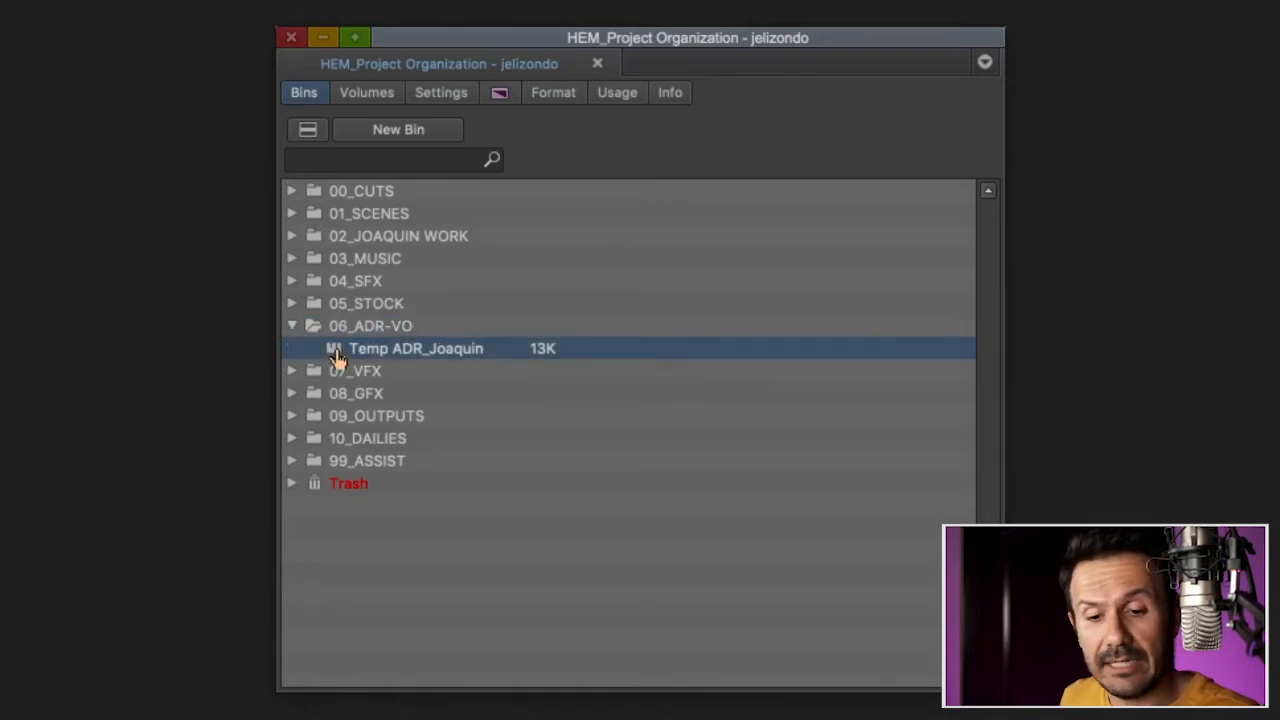
pyautogui.moveTo(448, 356)
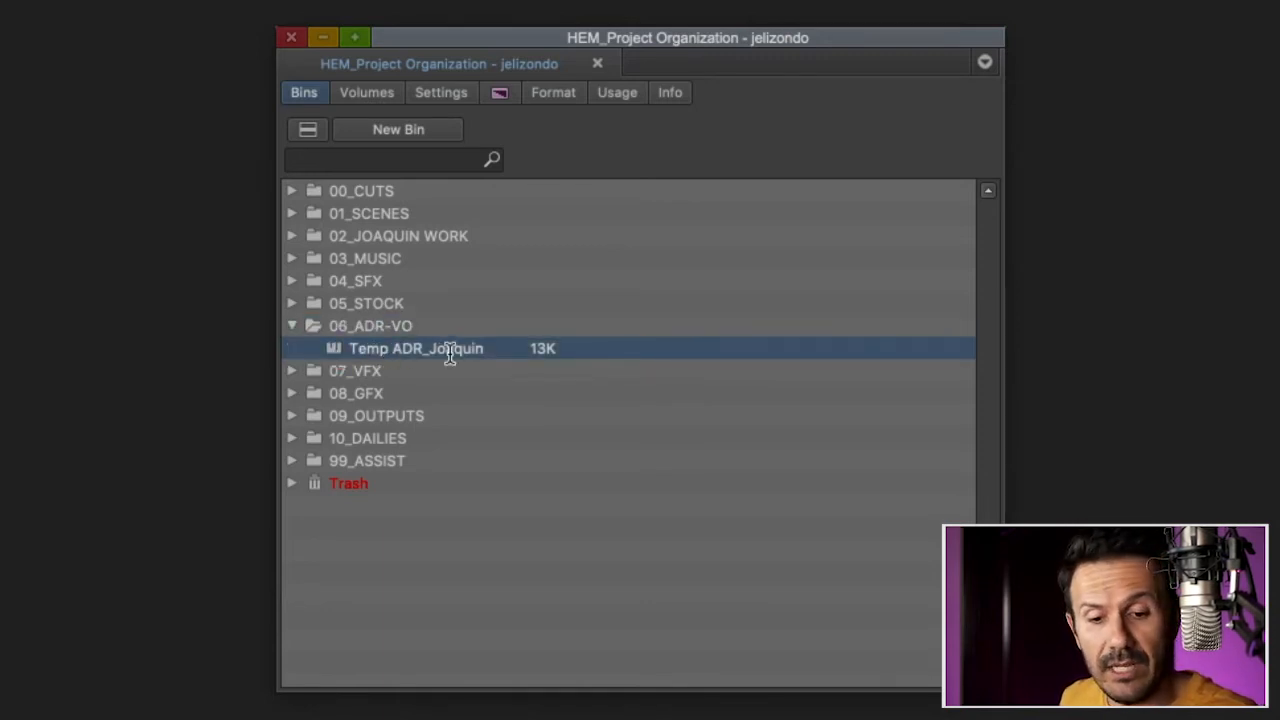
pyautogui.moveTo(332, 358)
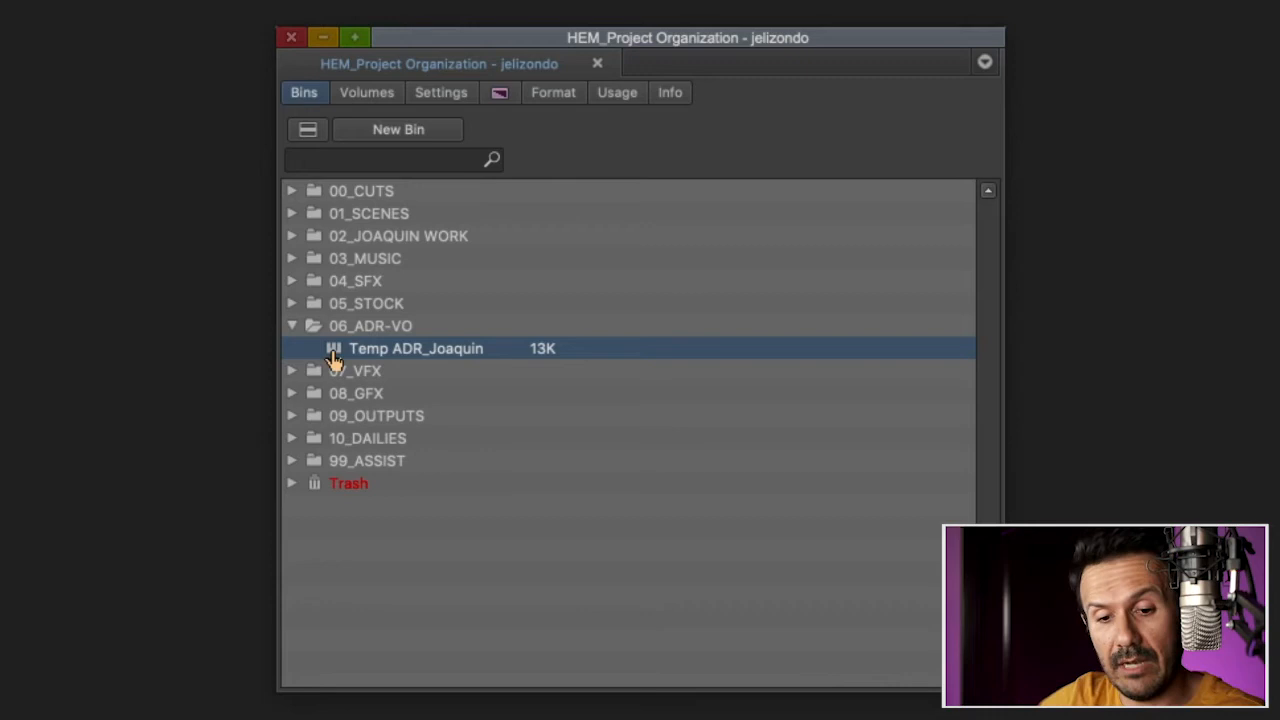
pyautogui.click(292, 324)
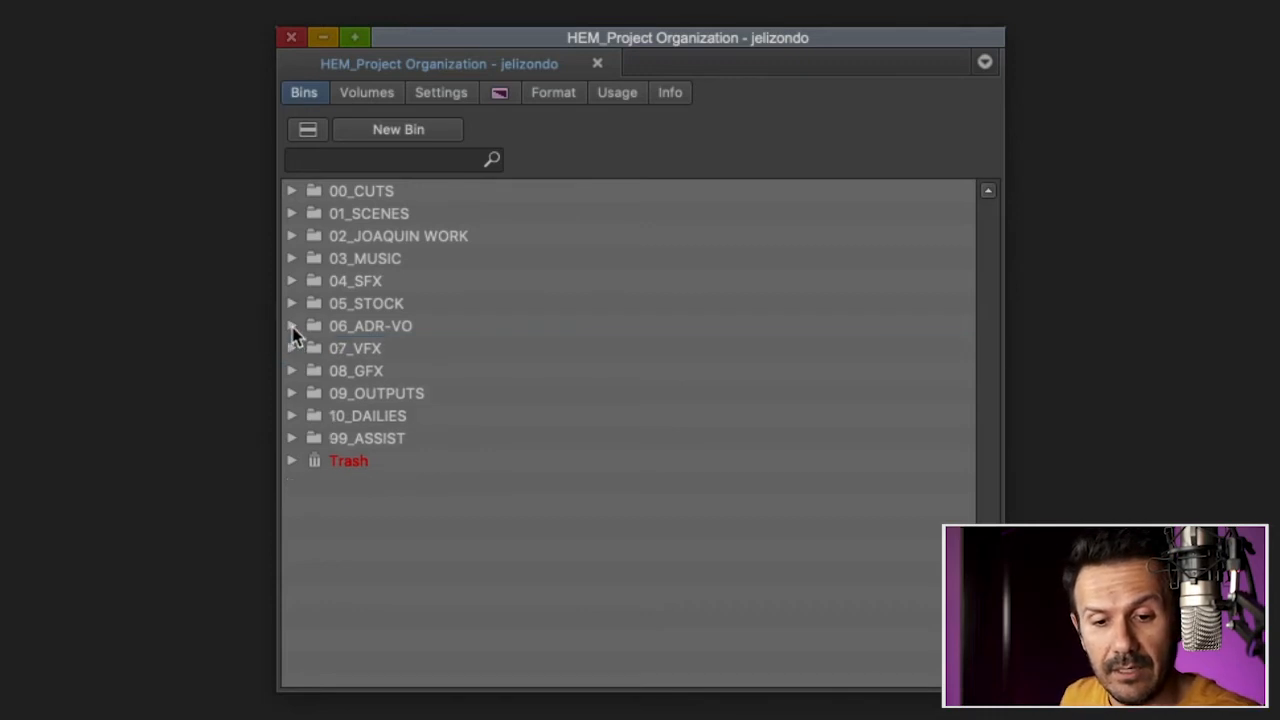
pyautogui.moveTo(308, 344)
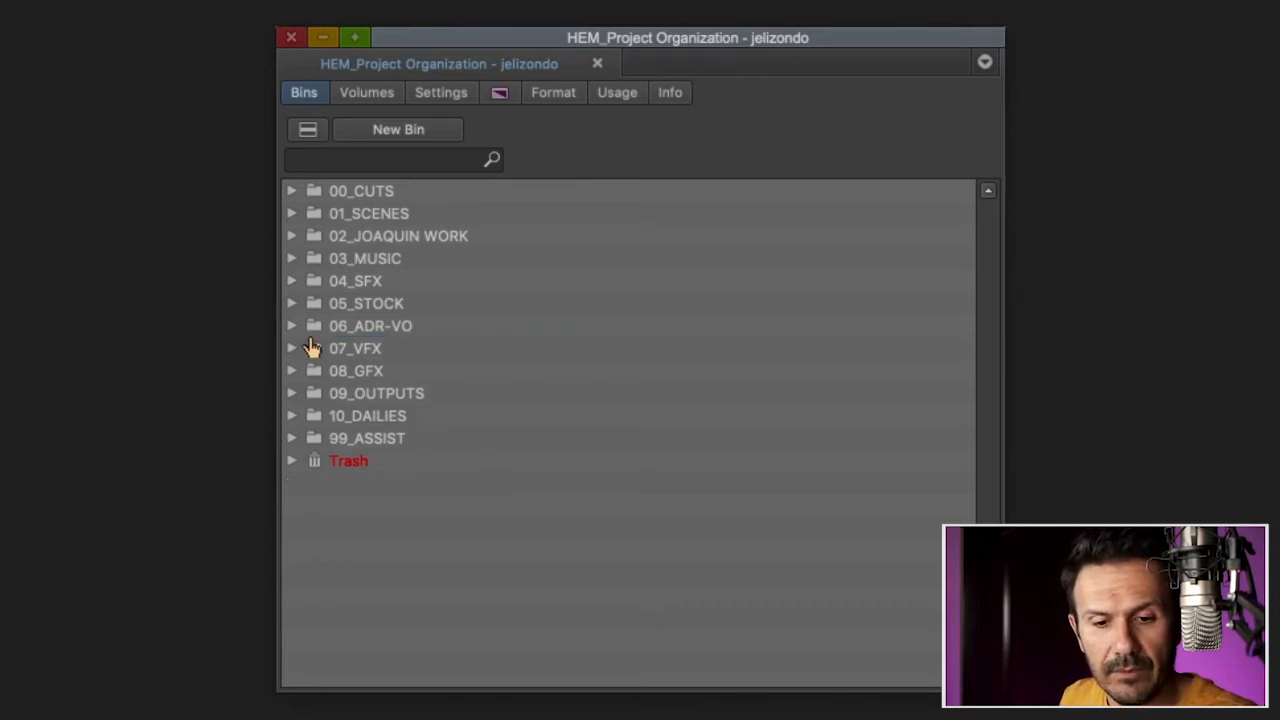
# Step: Expand 07_VFX, check its TO vfx bins, then collapse 07_VFX again
pyautogui.click(292, 348)
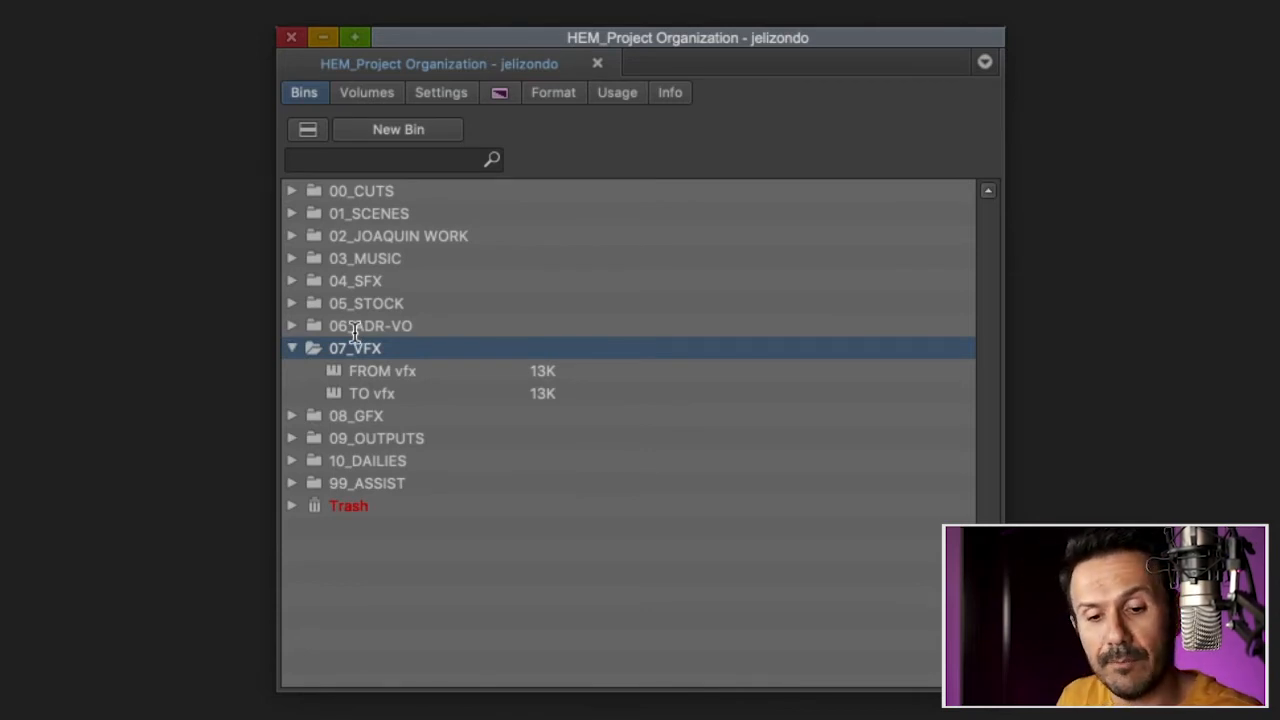
pyautogui.click(372, 392)
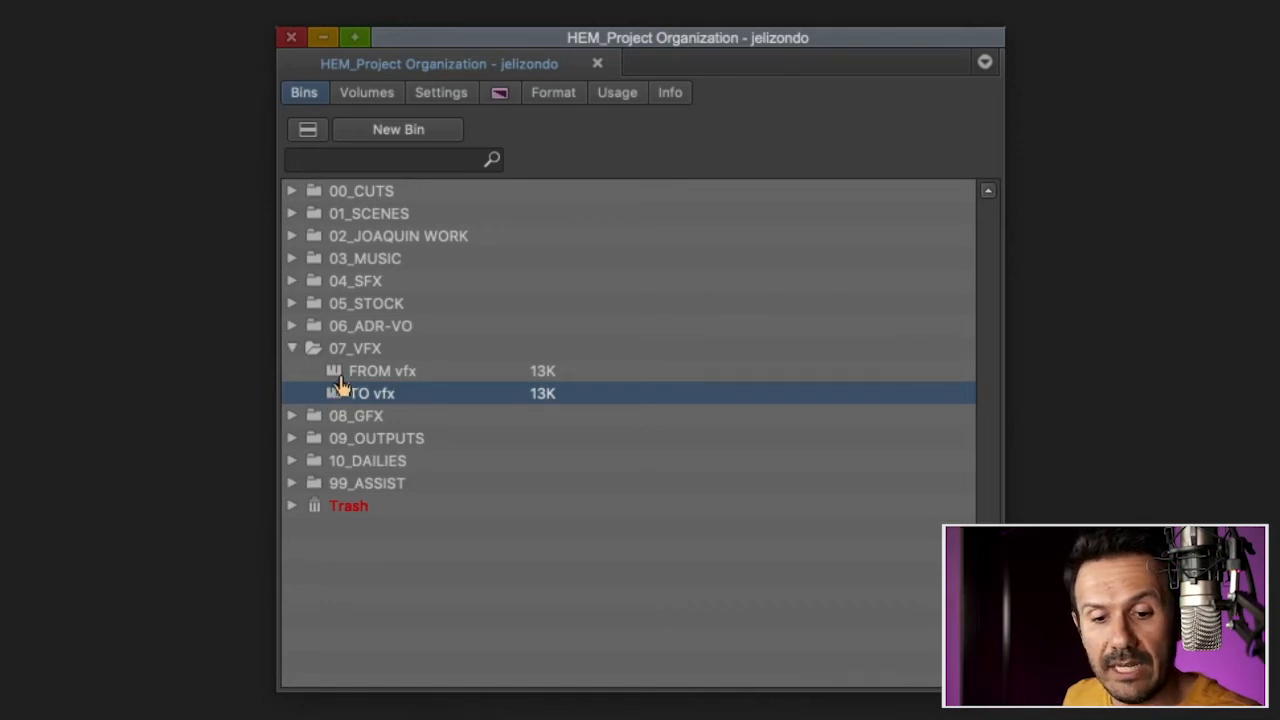
pyautogui.click(382, 370)
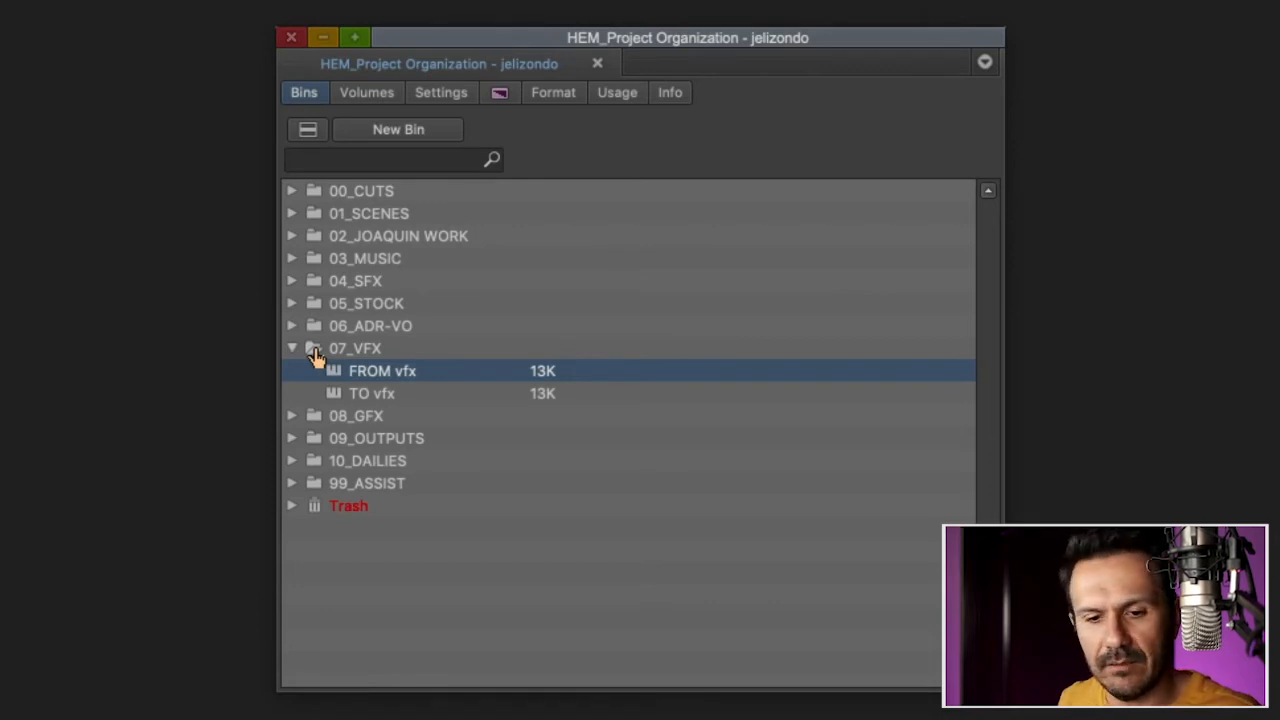
pyautogui.click(356, 348)
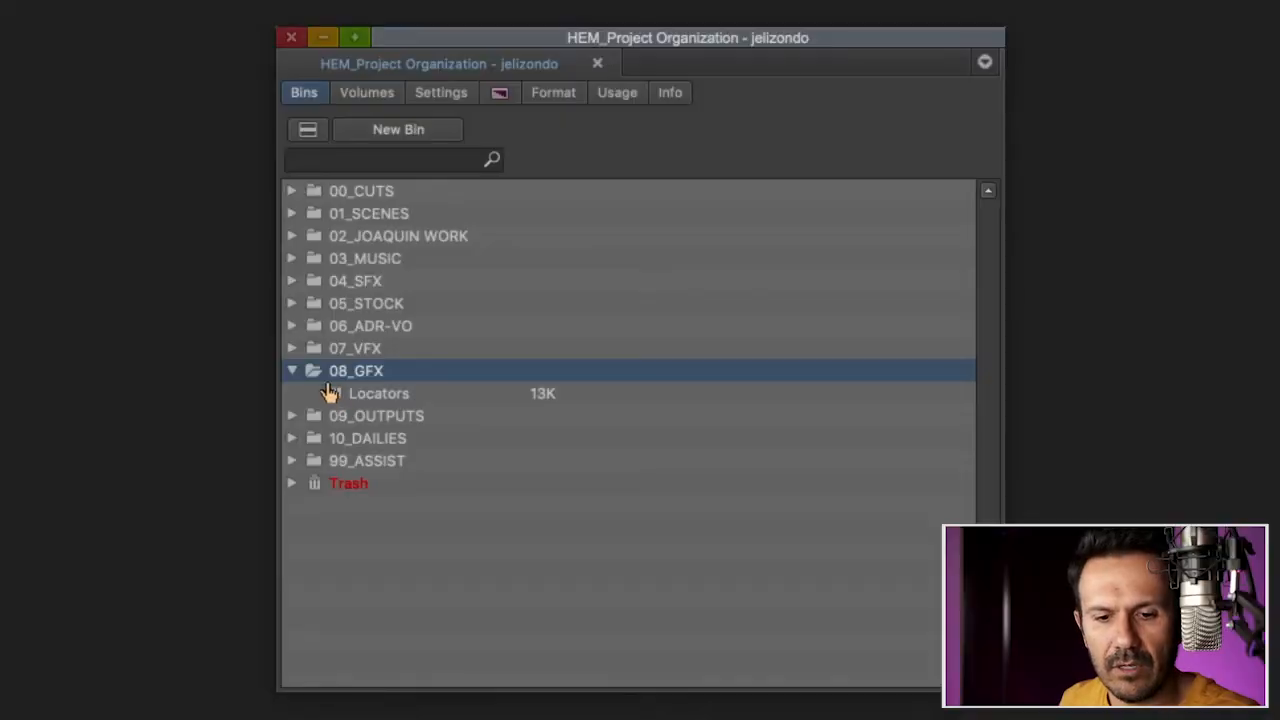
# Step: Collapse the 08_GFX folder
pyautogui.click(292, 392)
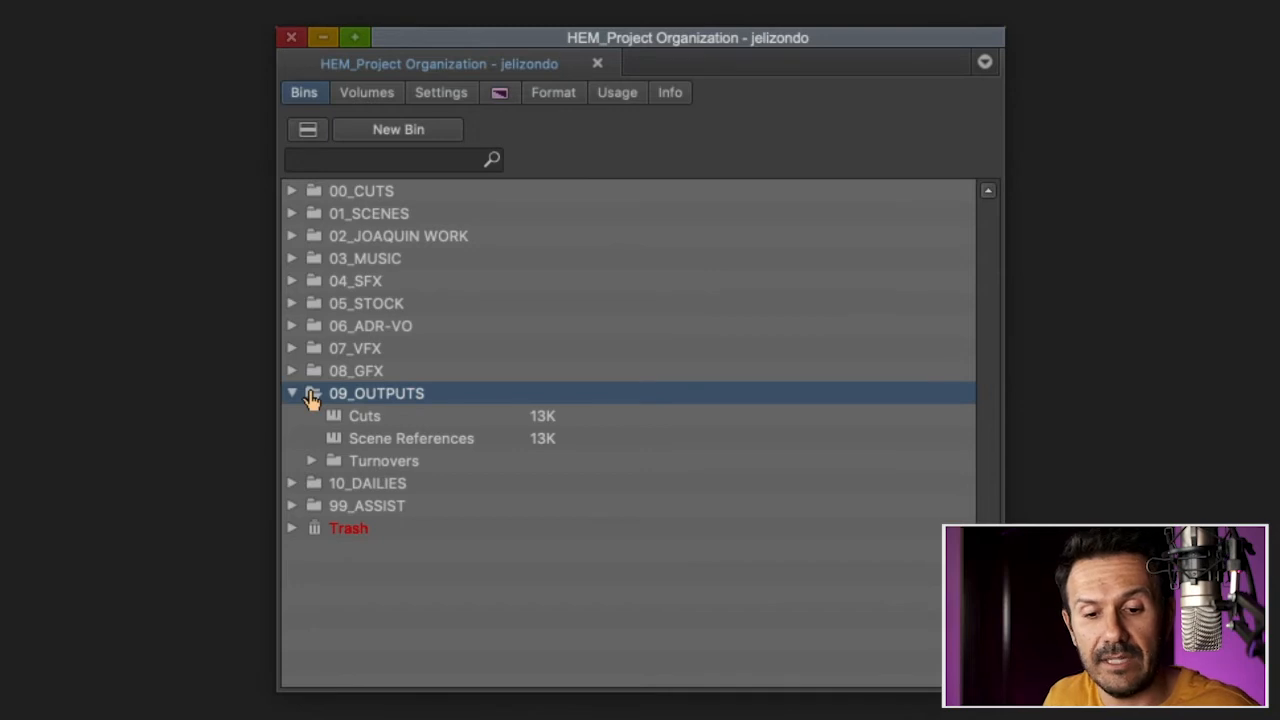
pyautogui.click(364, 416)
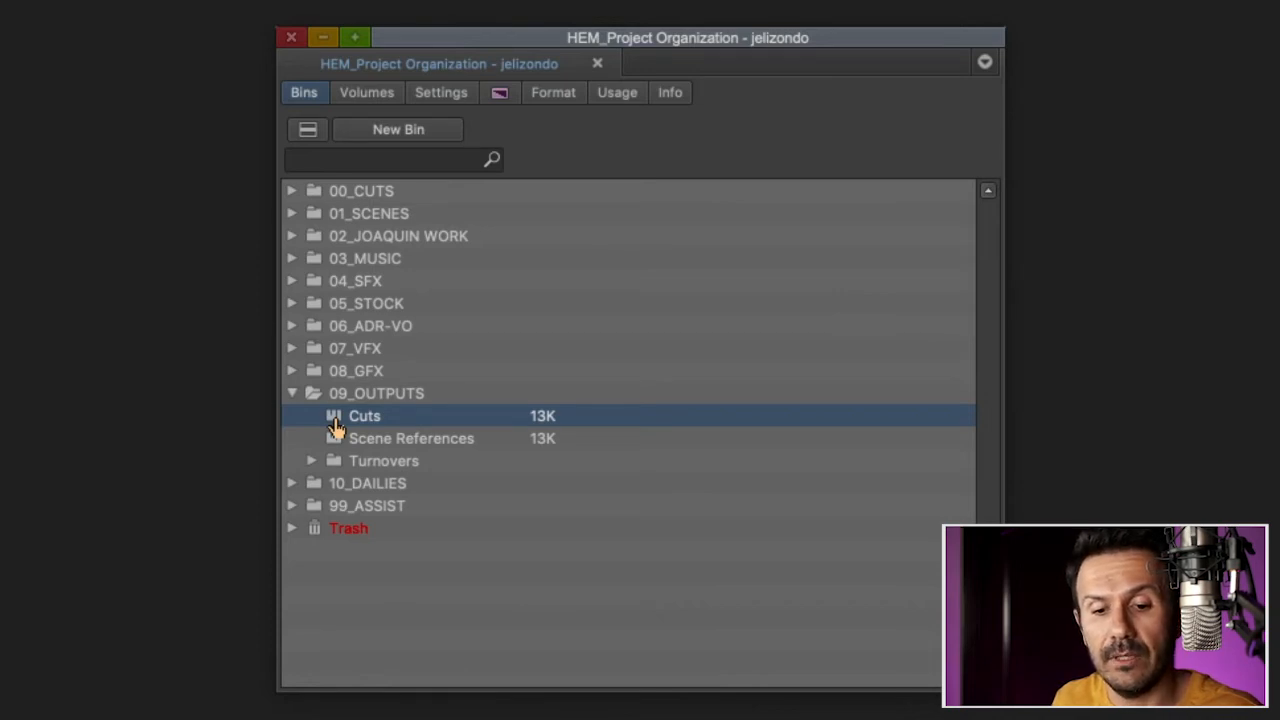
pyautogui.click(412, 438)
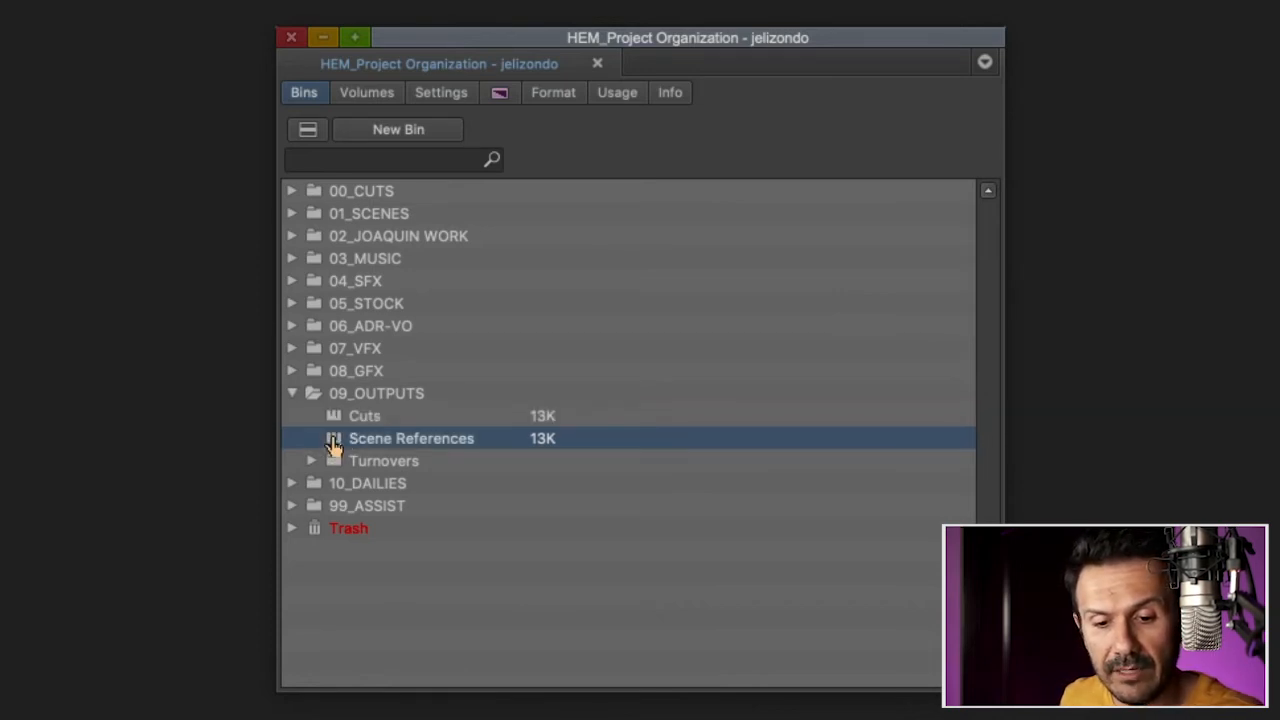
pyautogui.click(312, 460)
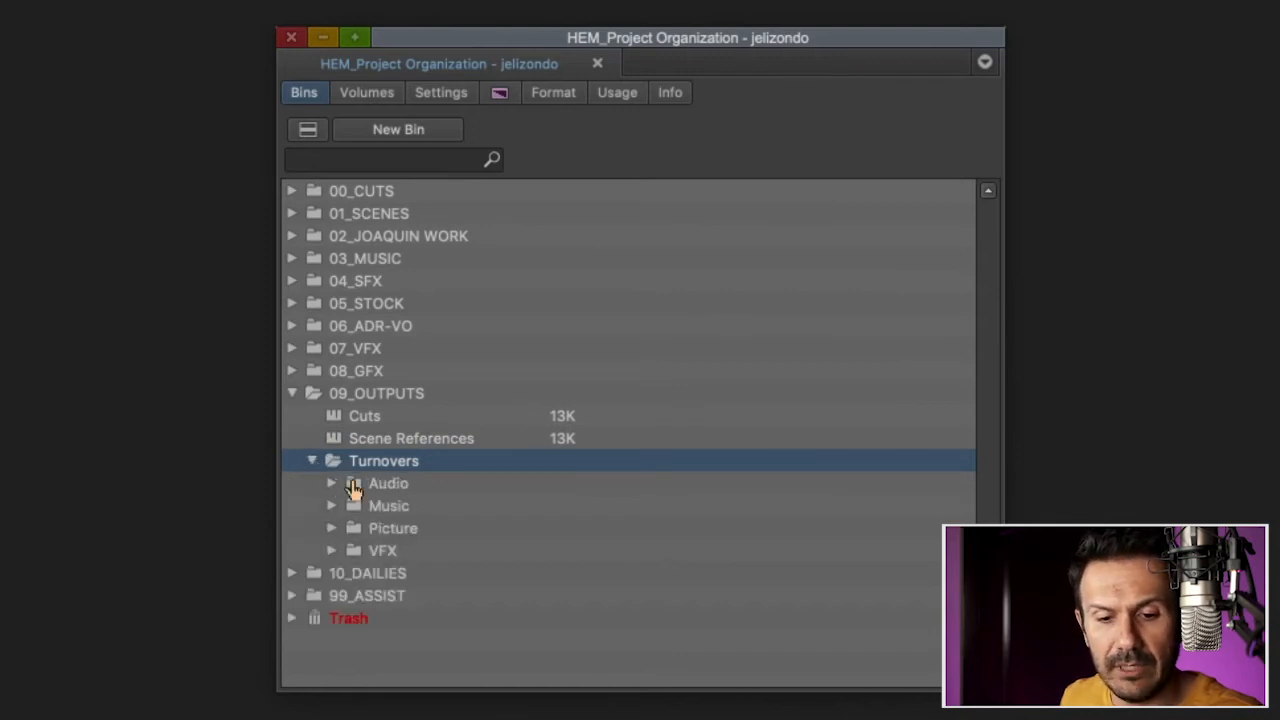
pyautogui.click(392, 528)
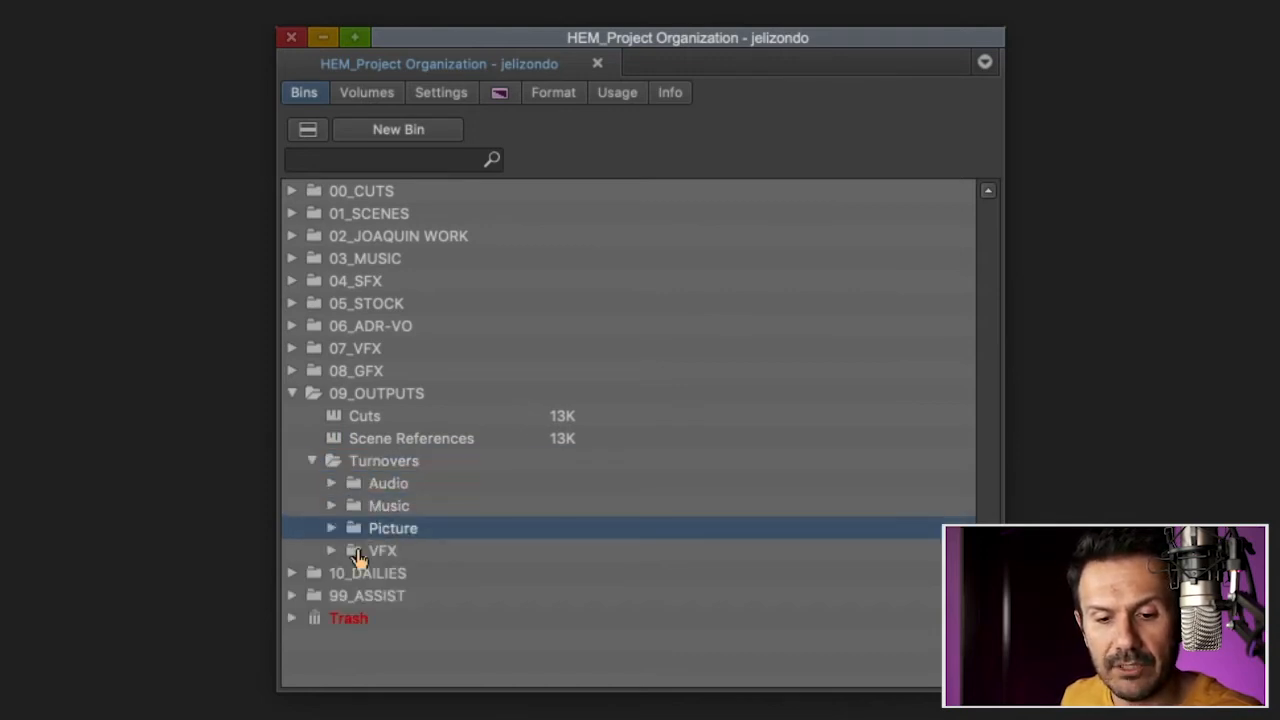
pyautogui.click(332, 482)
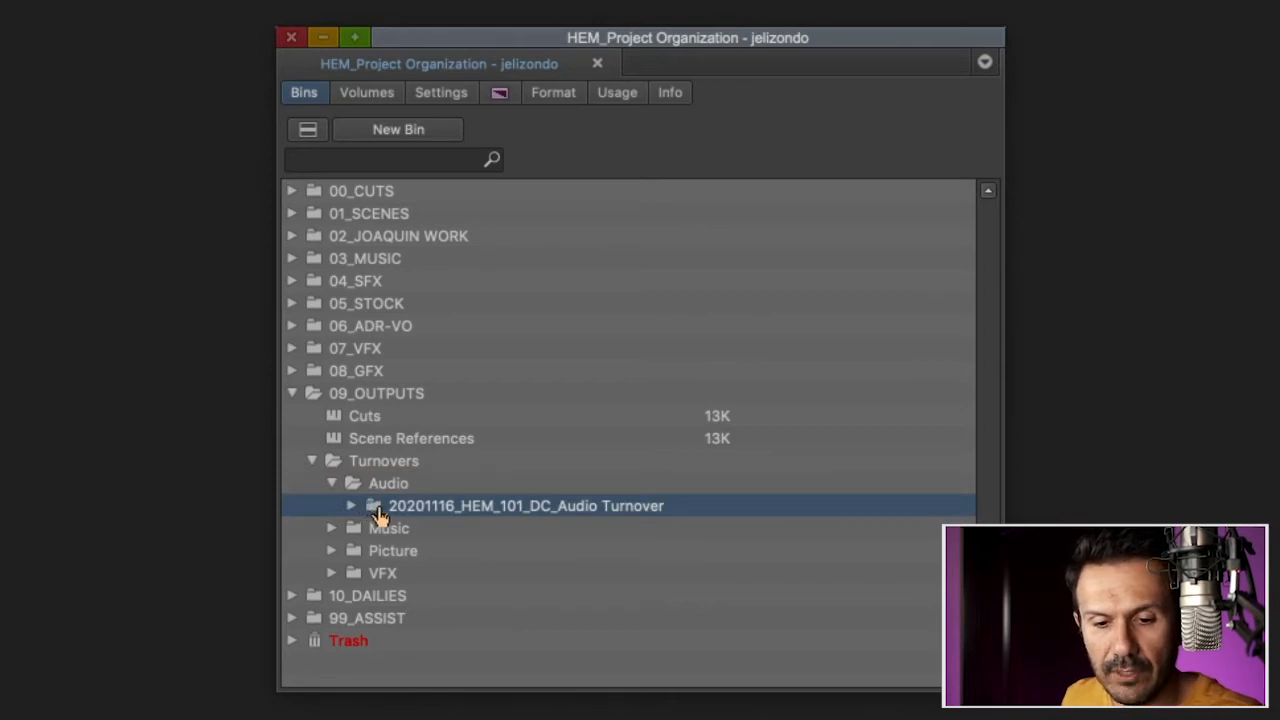
pyautogui.moveTo(364, 510)
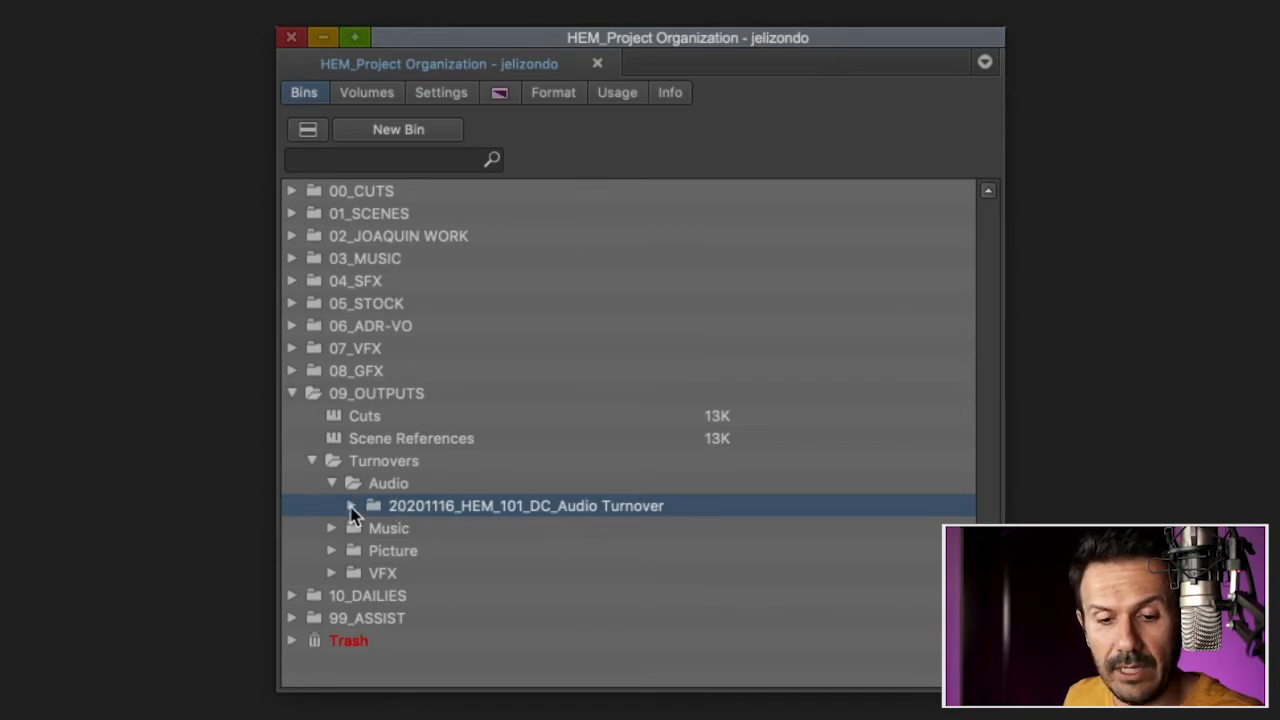
pyautogui.click(352, 504)
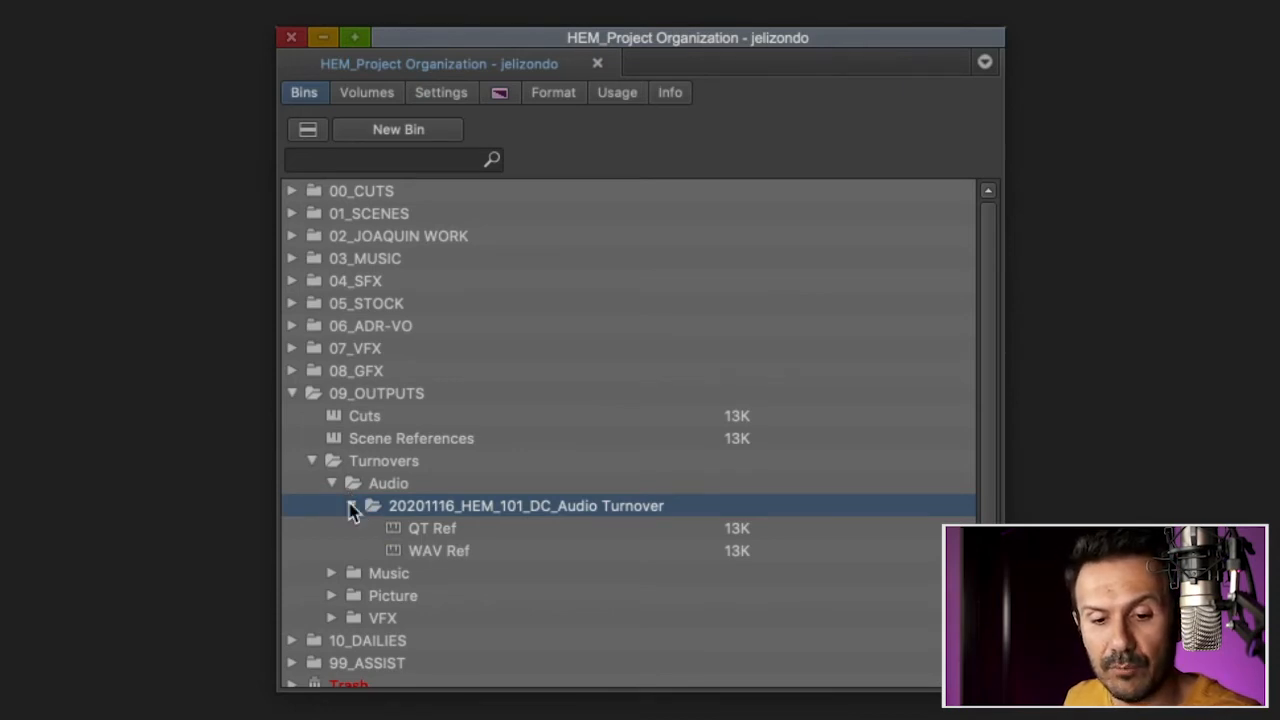
pyautogui.click(312, 460)
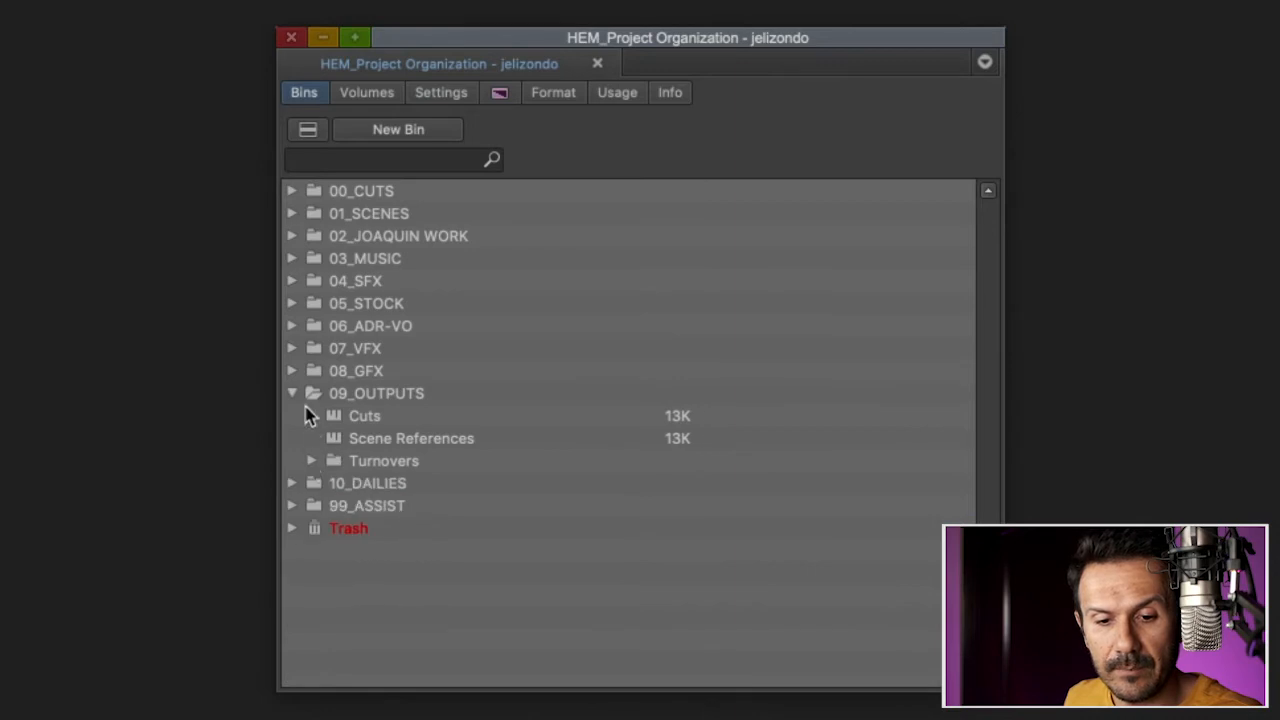
# Step: Collapse 09_OUTPUTS and move down to the 10_DAILIES folder
pyautogui.click(292, 392)
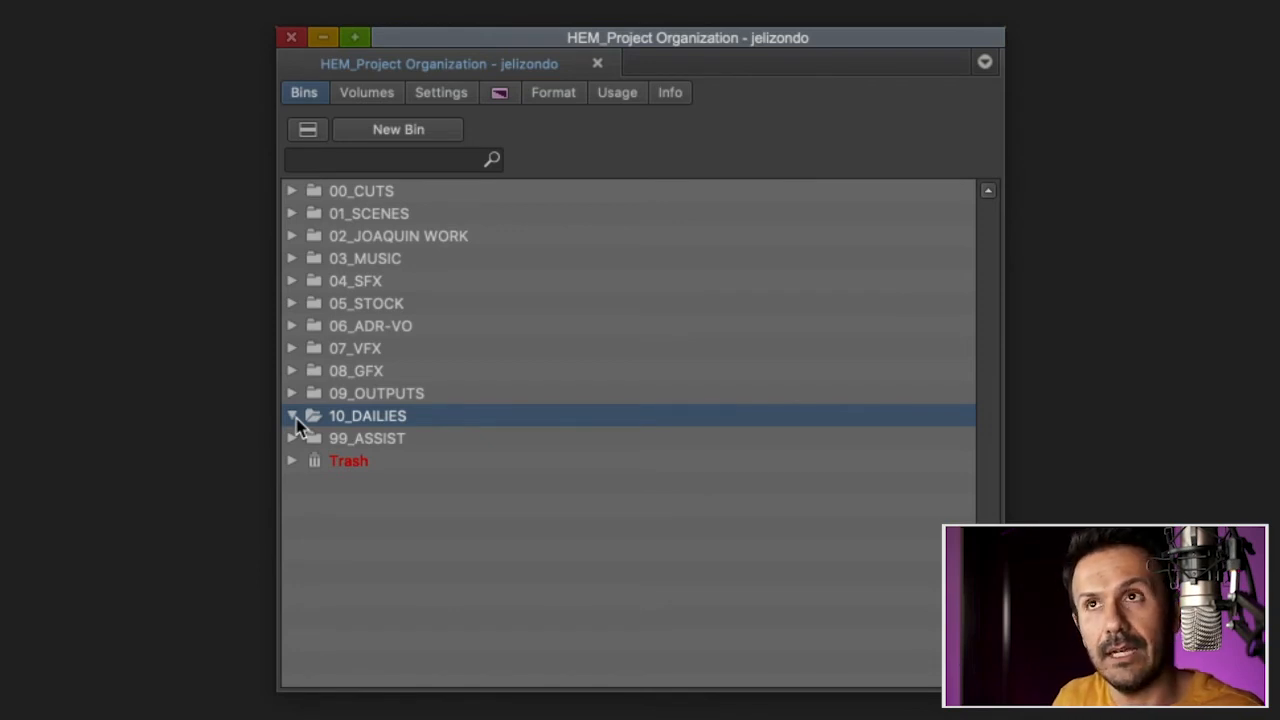
pyautogui.click(368, 212)
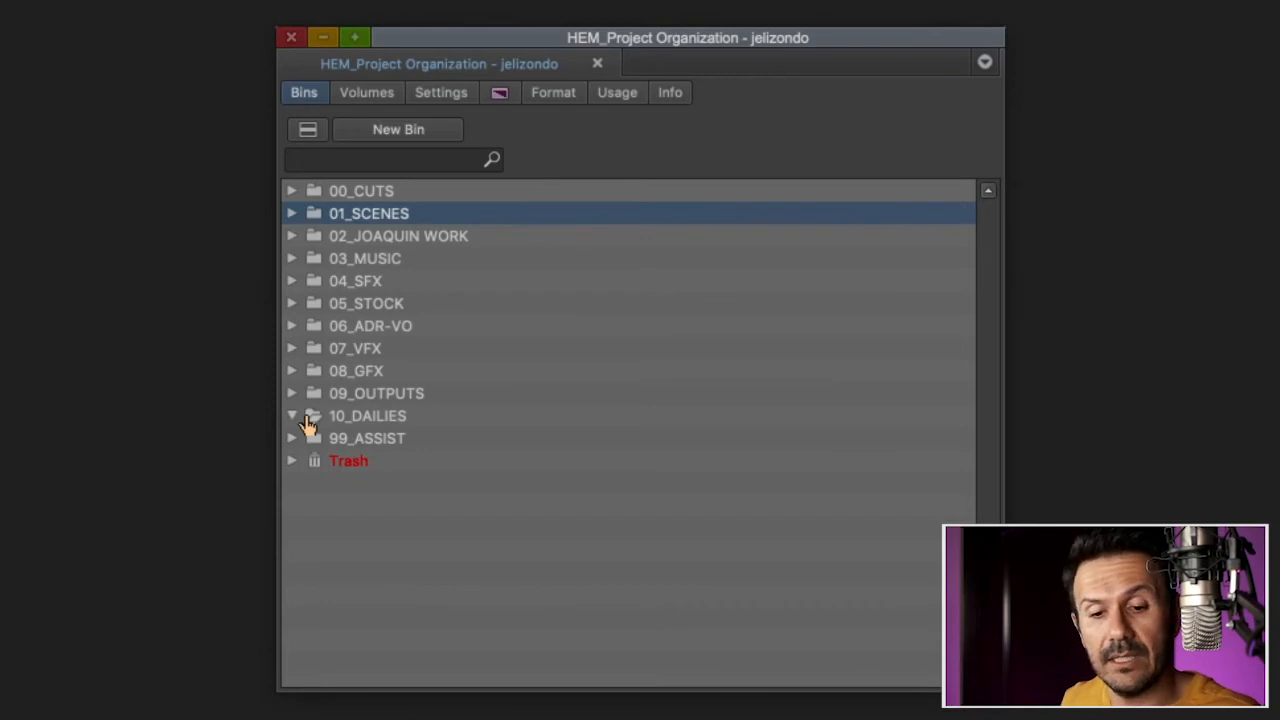
pyautogui.click(368, 416)
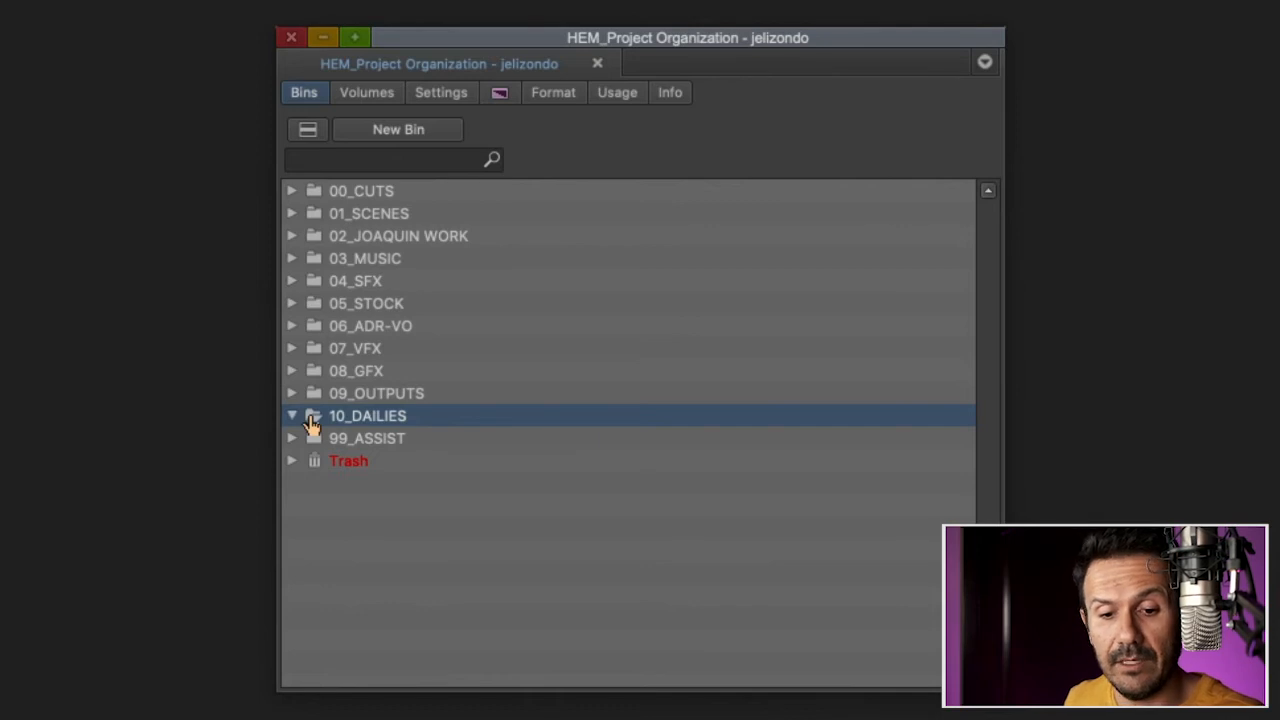
# Step: Collapse 10_DAILIES, check 99_ASSIST and clear the selection so all folders sit closed
pyautogui.click(292, 416)
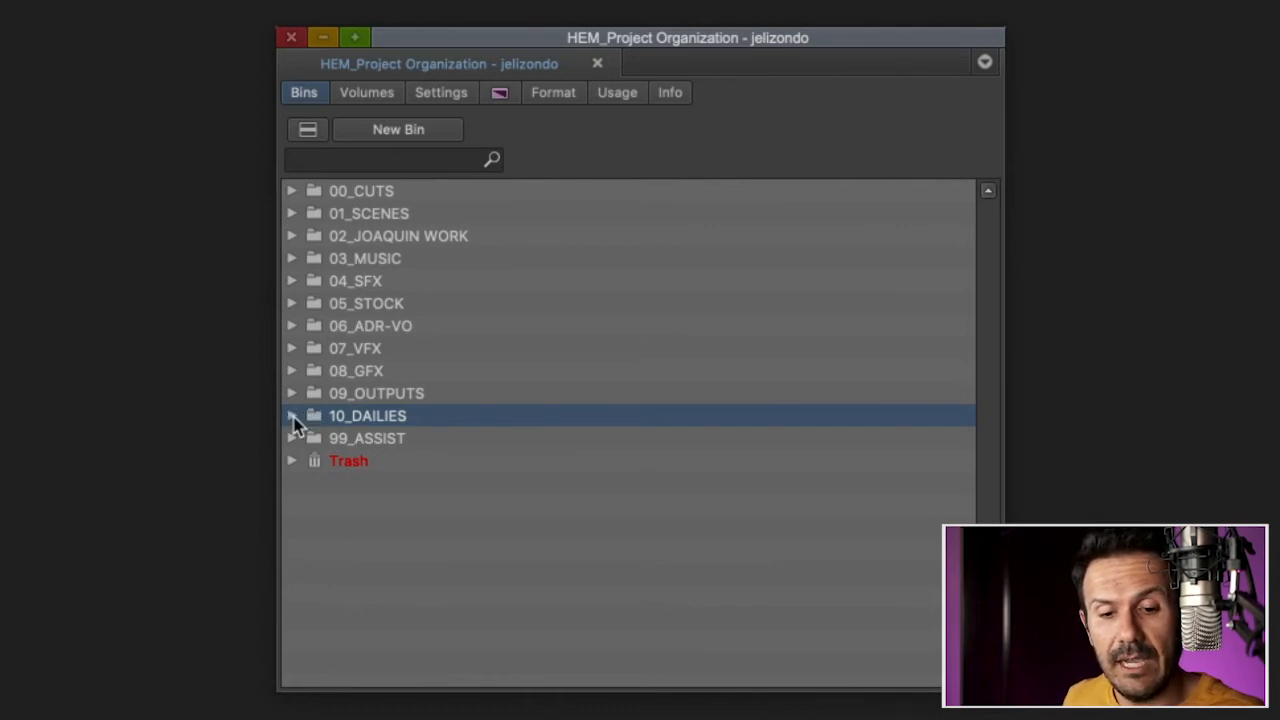
pyautogui.click(366, 438)
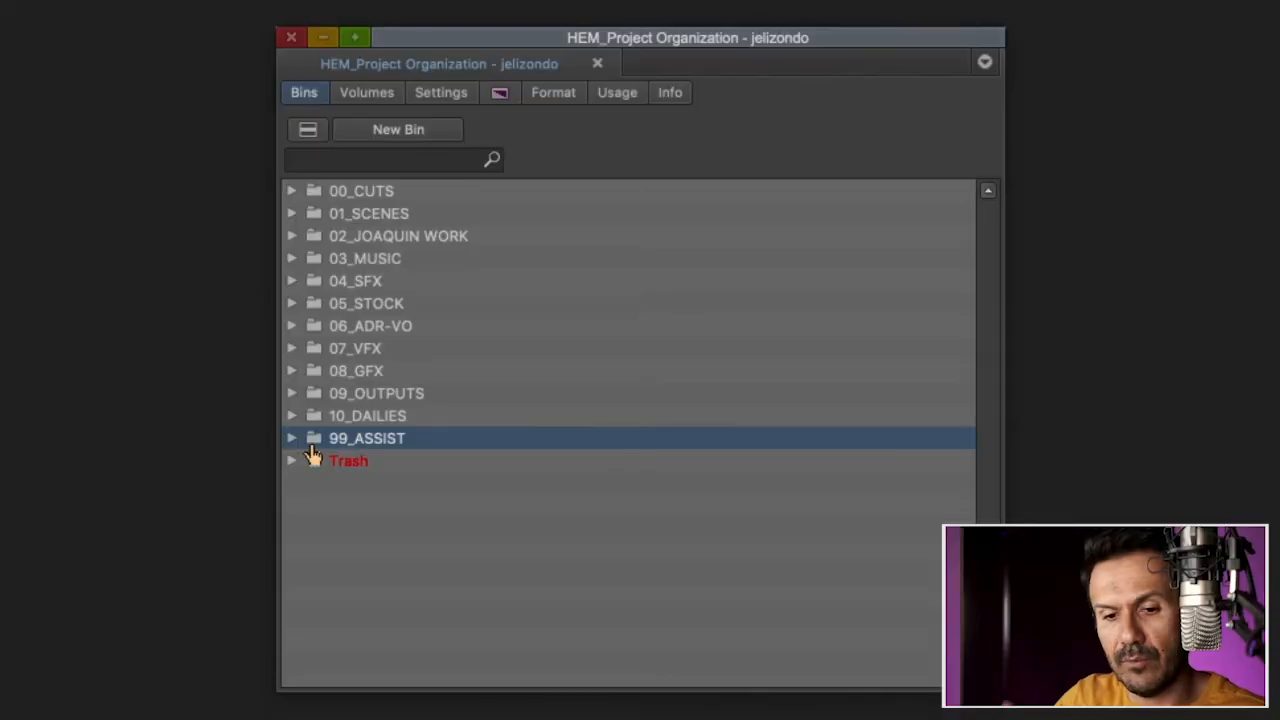
pyautogui.click(390, 552)
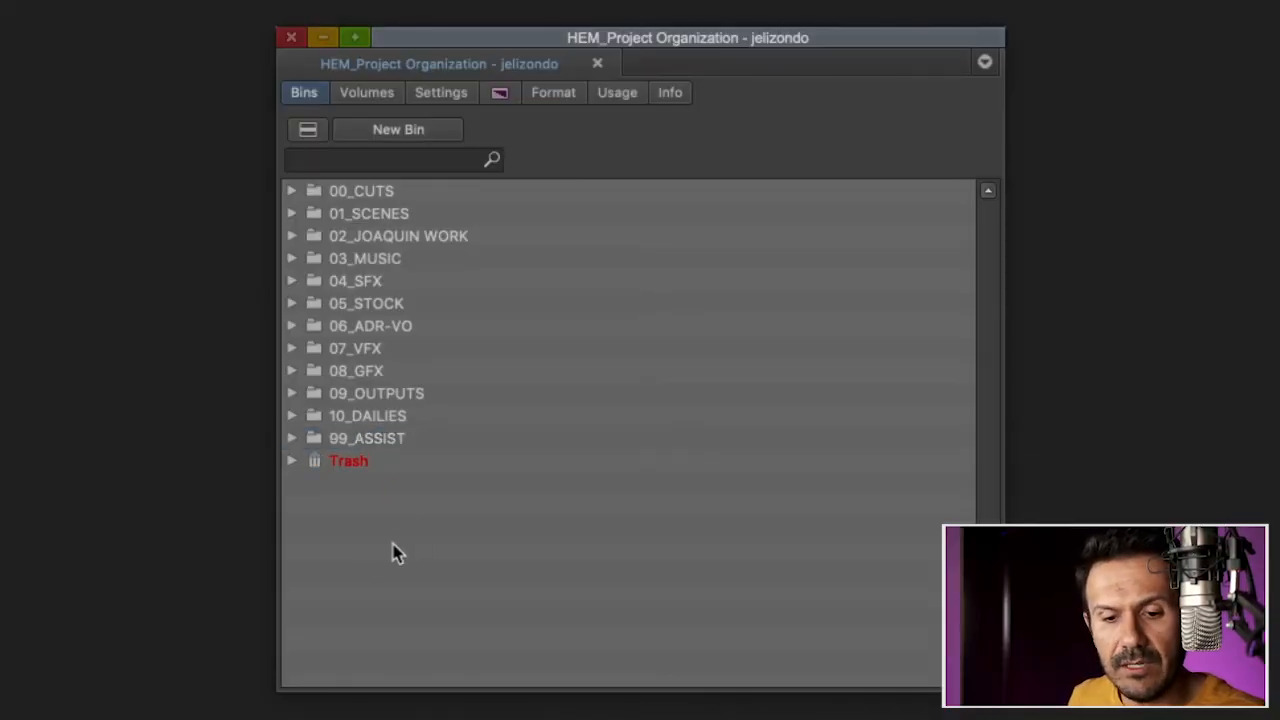
pyautogui.moveTo(438, 572)
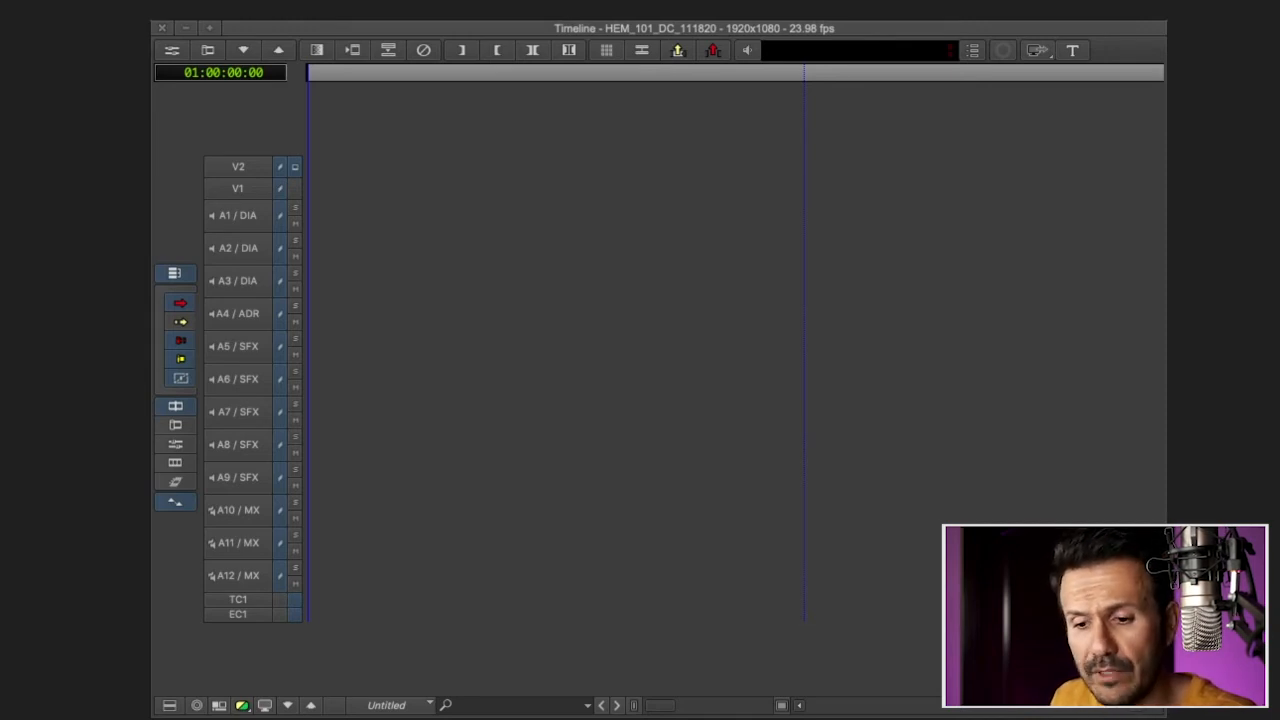
# Step: Show the empty HEM_101_DC_111820 timeline with V1–V2 and twelve DIA, ADR, SFX and MX audio tracks
pyautogui.click(238, 216)
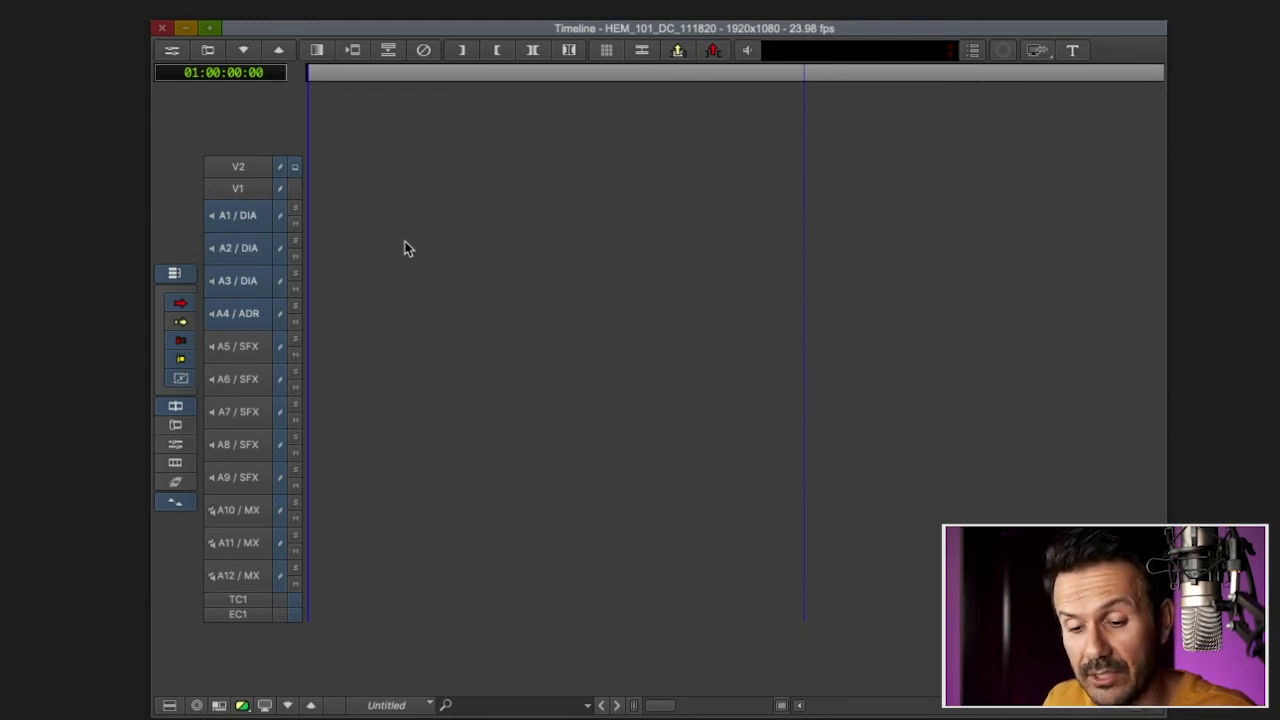
pyautogui.moveTo(340, 260)
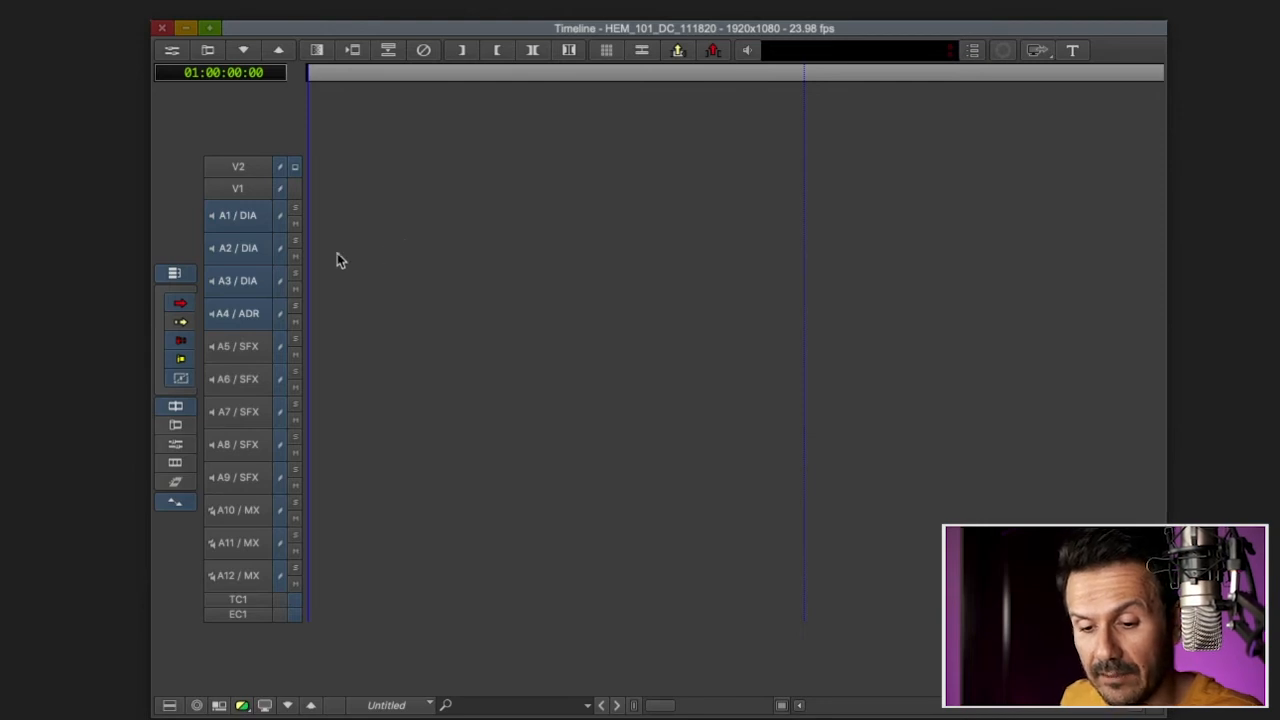
pyautogui.moveTo(248, 324)
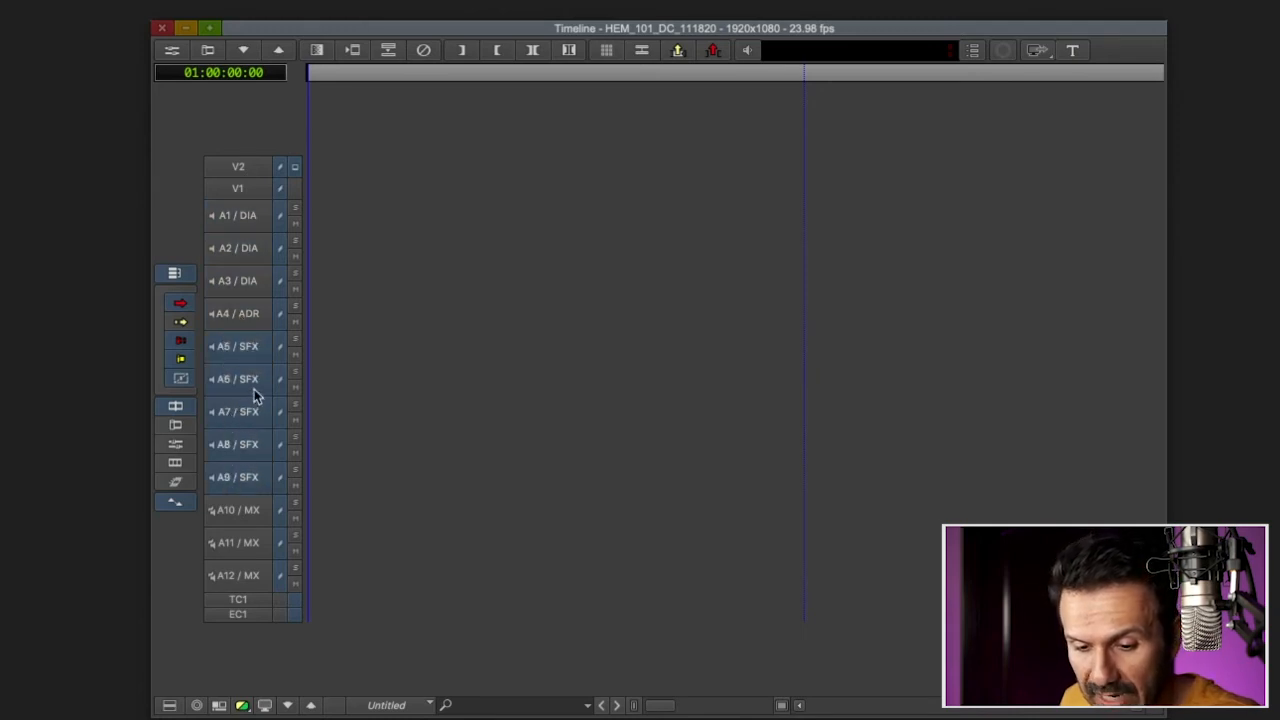
pyautogui.moveTo(428, 368)
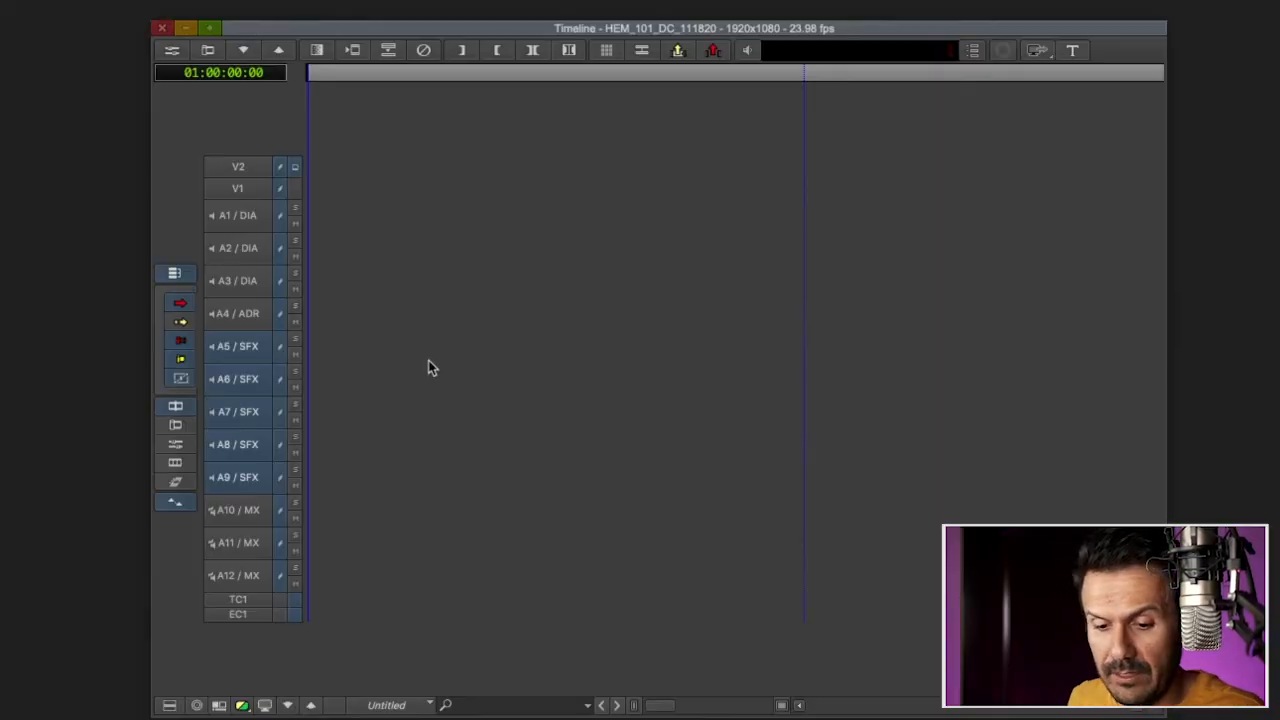
pyautogui.moveTo(412, 308)
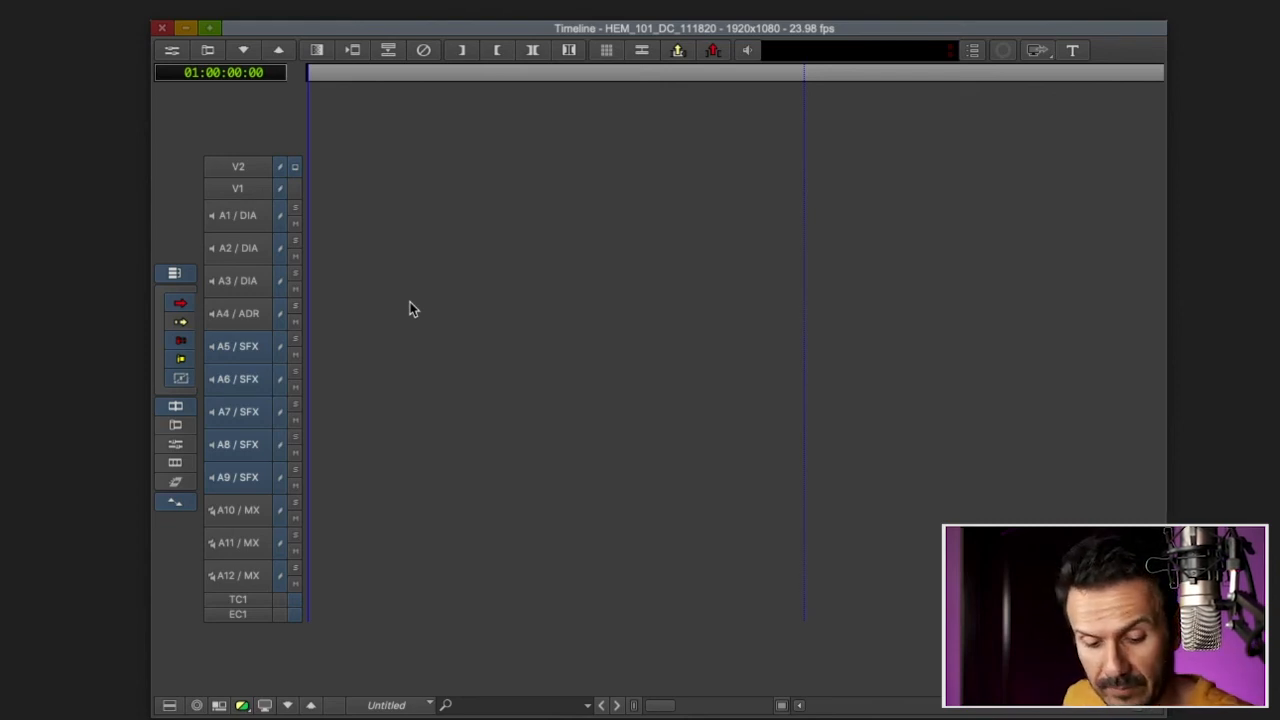
pyautogui.moveTo(240, 576)
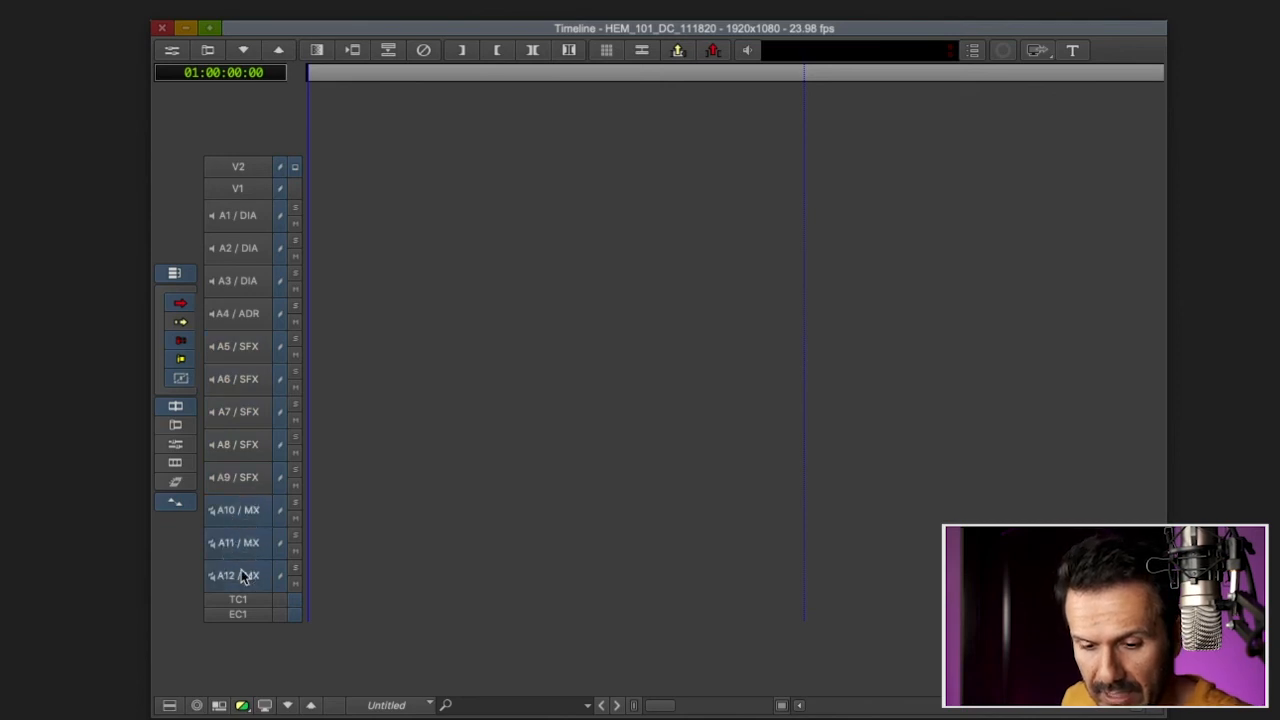
pyautogui.moveTo(424, 332)
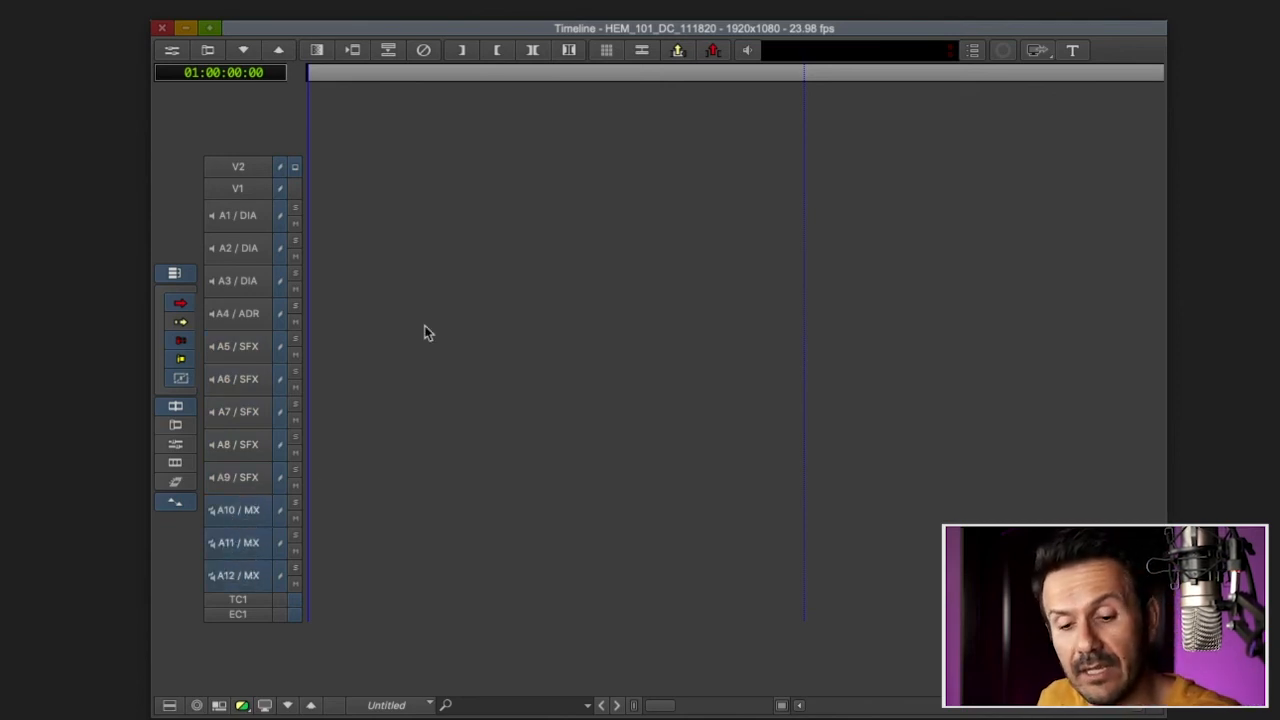